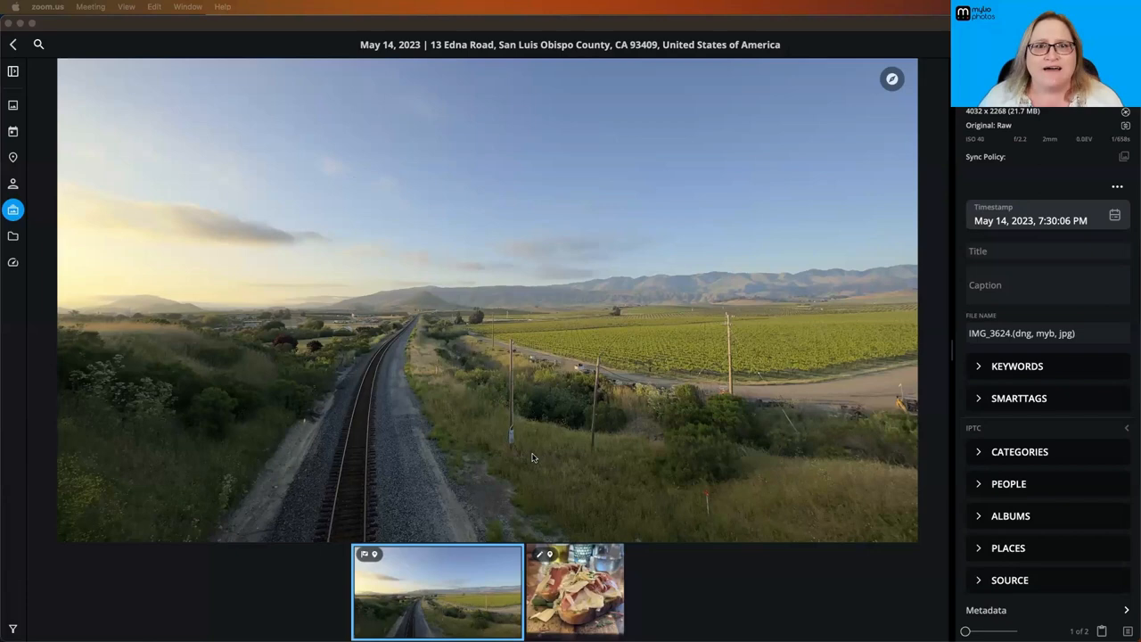
Expand the railroad photo's Places section to reveal its map and GPS 35.220825, -120.620178
{"action": "left_click", "coordinate": [1009, 548]}
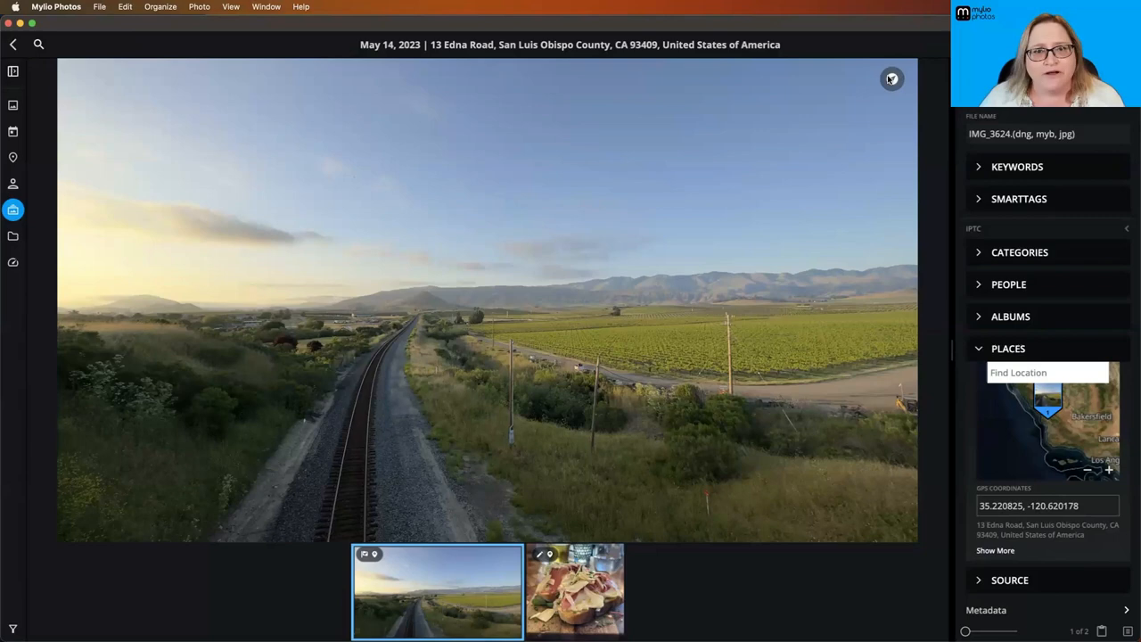
{"action": "mouse_move", "coordinate": [513, 176]}
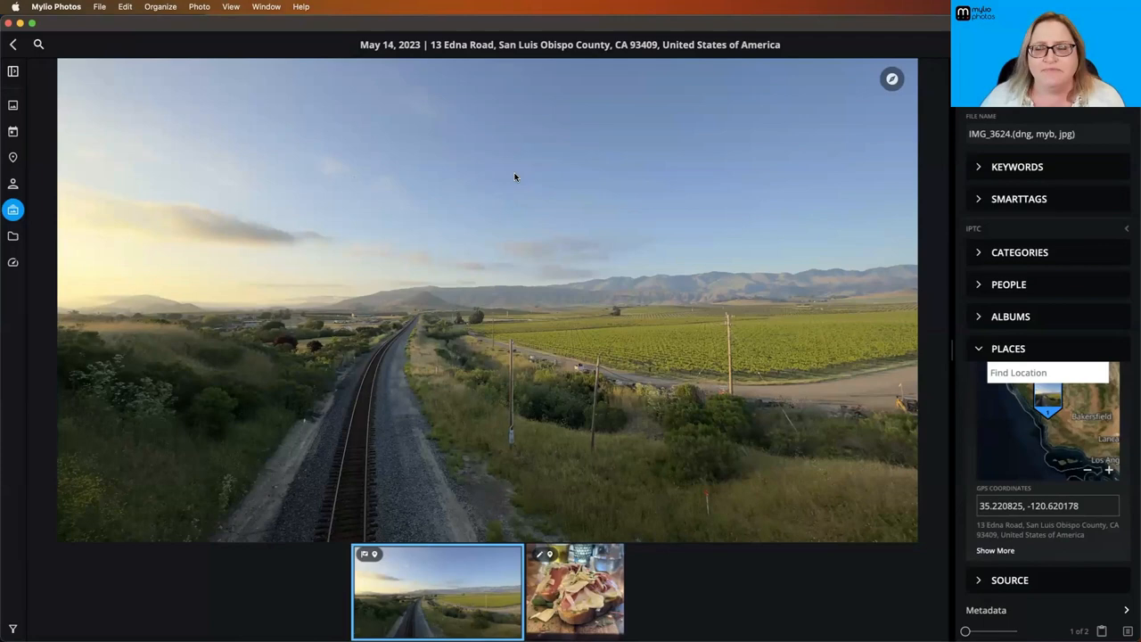
{"action": "mouse_move", "coordinate": [891, 79]}
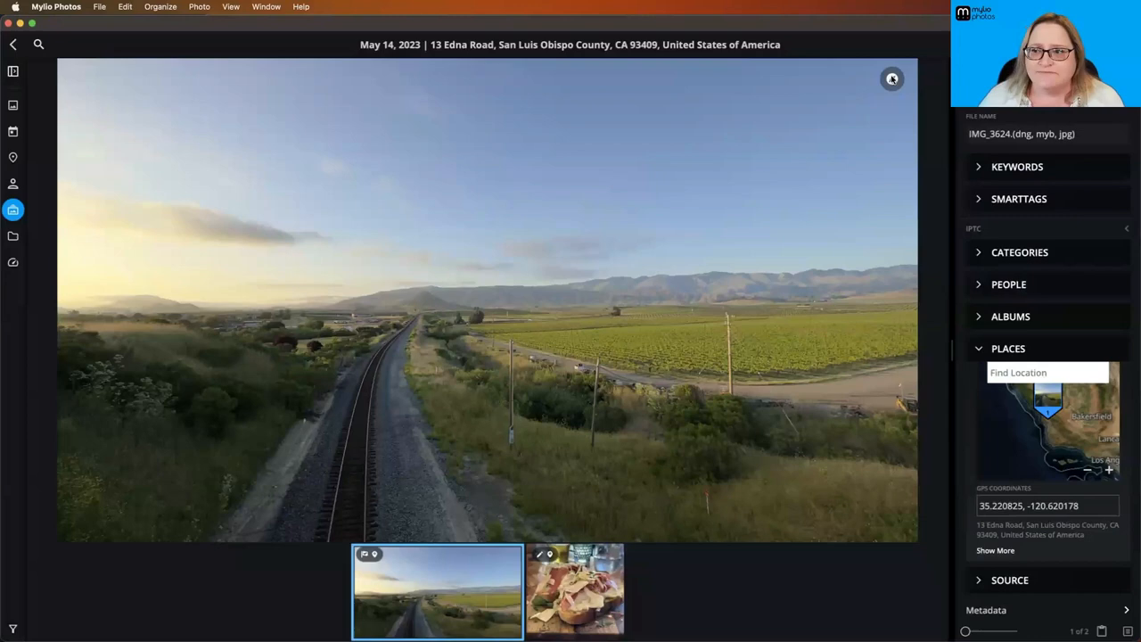
{"action": "left_click", "coordinate": [891, 78]}
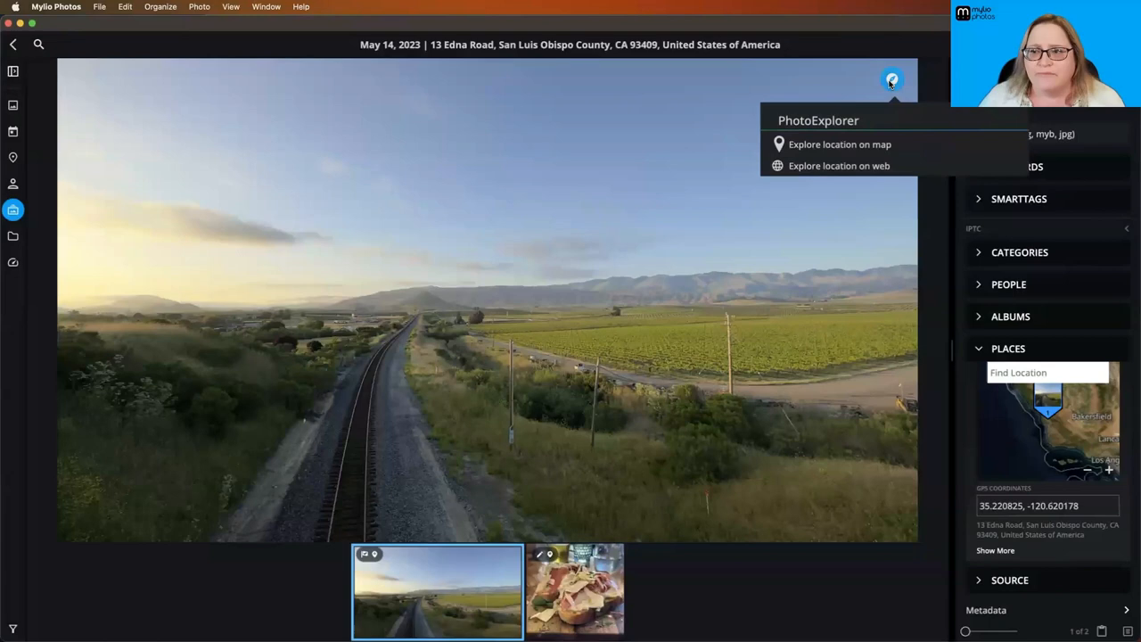
Bring up the PhotoExplorer popup offering Explore location on map or on web
{"action": "left_click", "coordinate": [838, 143]}
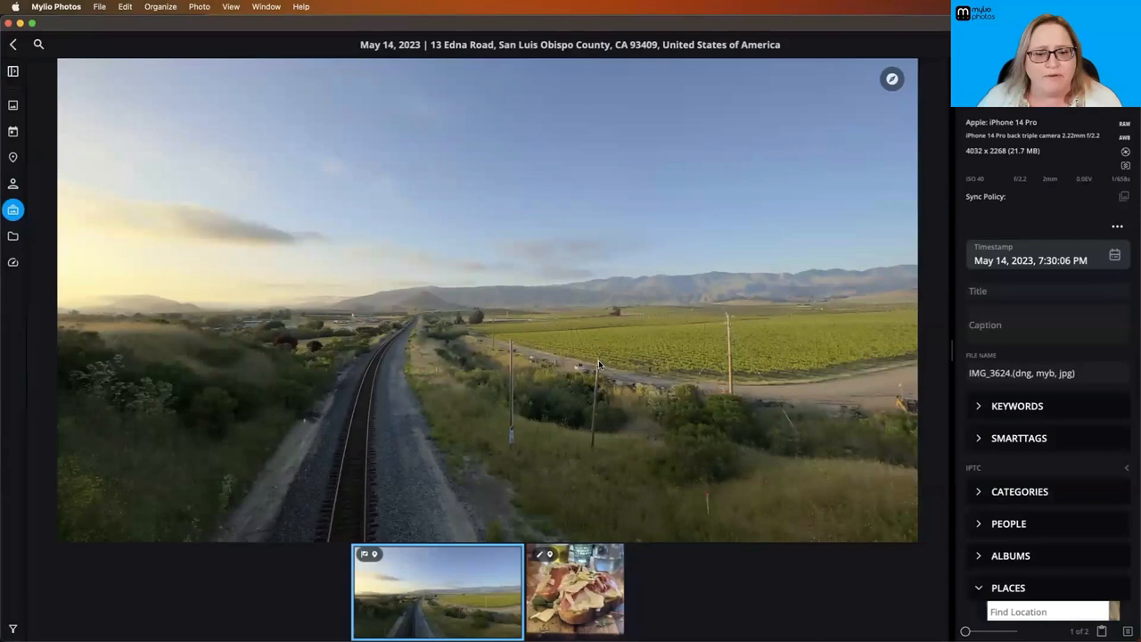
{"action": "left_click", "coordinate": [891, 78]}
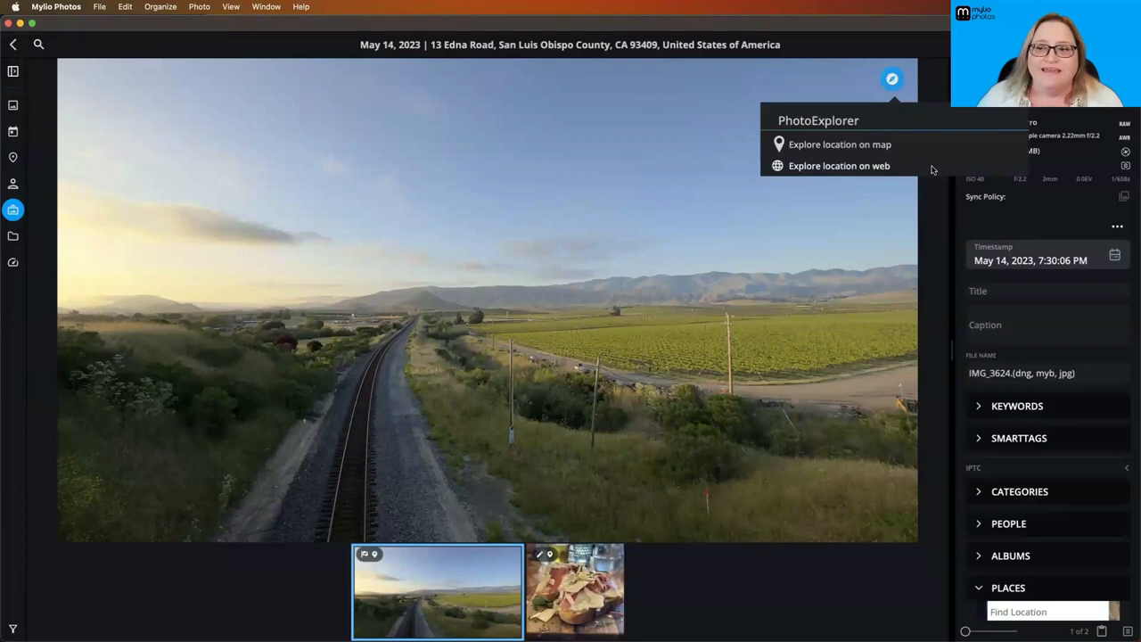
{"action": "mouse_move", "coordinate": [883, 170]}
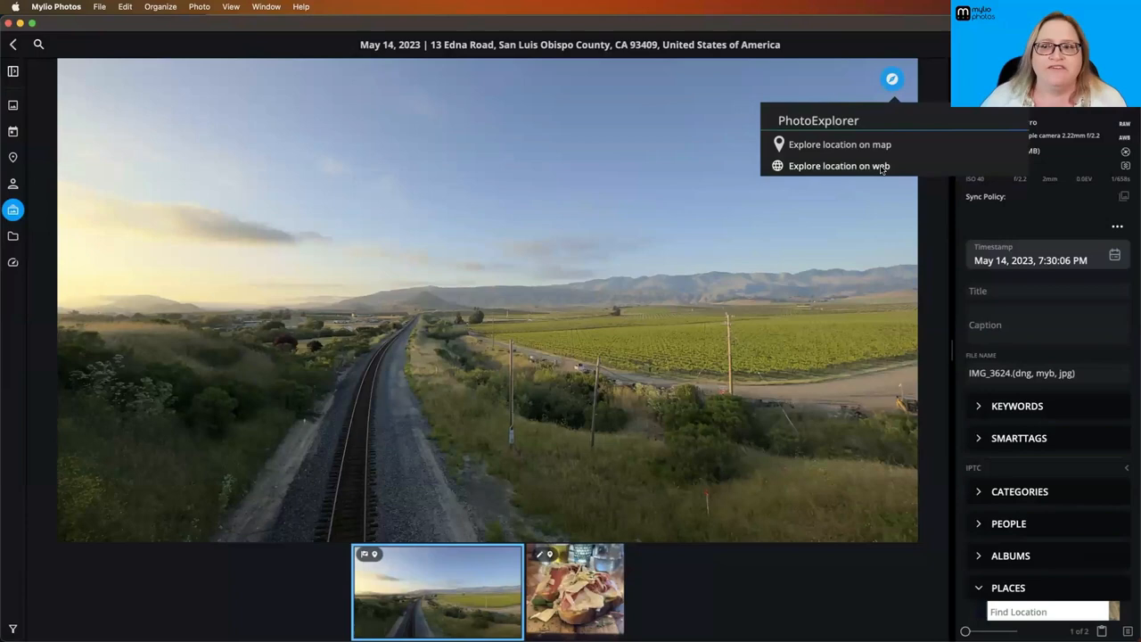
{"action": "mouse_move", "coordinate": [859, 167]}
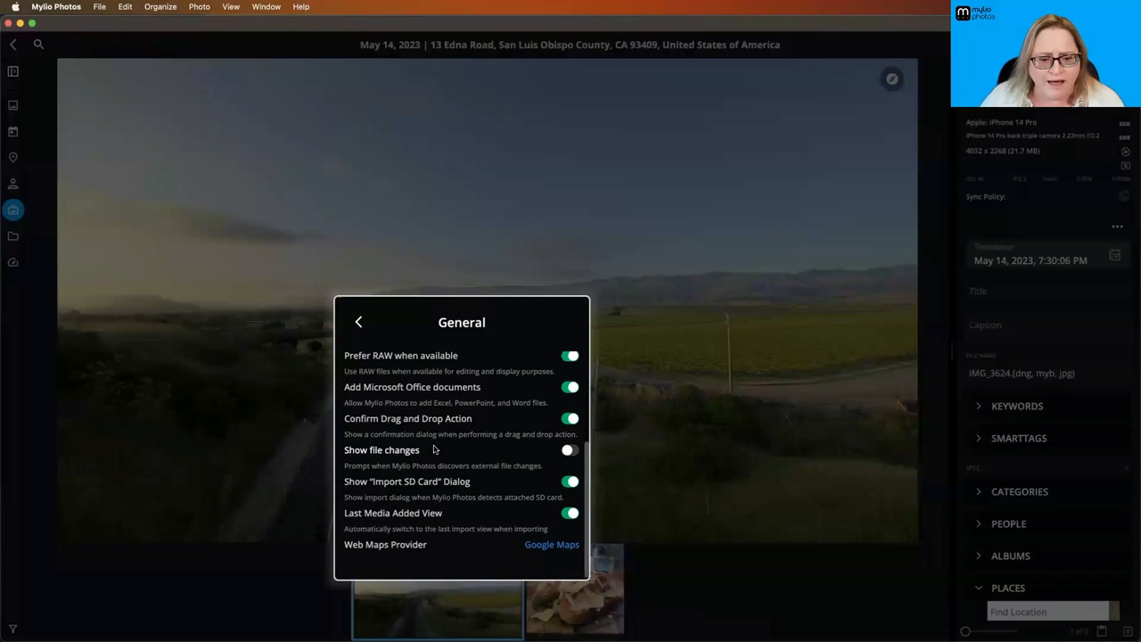
List the Web Maps Provider choices: Apple Maps, Bing Maps, Google Earth, Google Maps, Open Street Map
{"action": "left_click", "coordinate": [551, 543]}
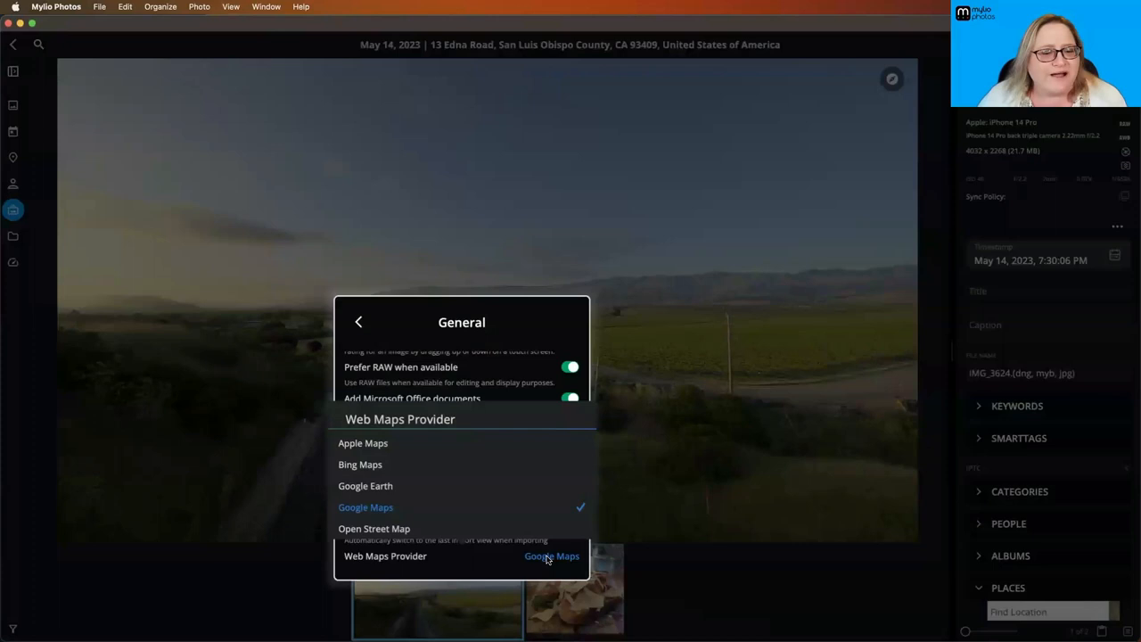
{"action": "mouse_move", "coordinate": [365, 509]}
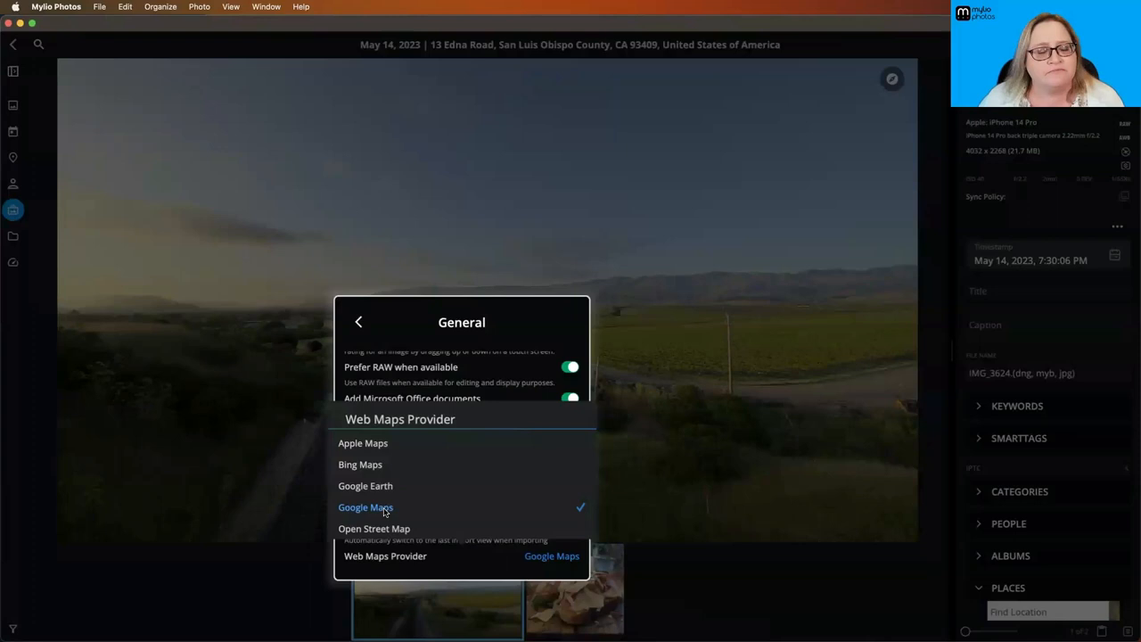
{"action": "mouse_move", "coordinate": [385, 534]}
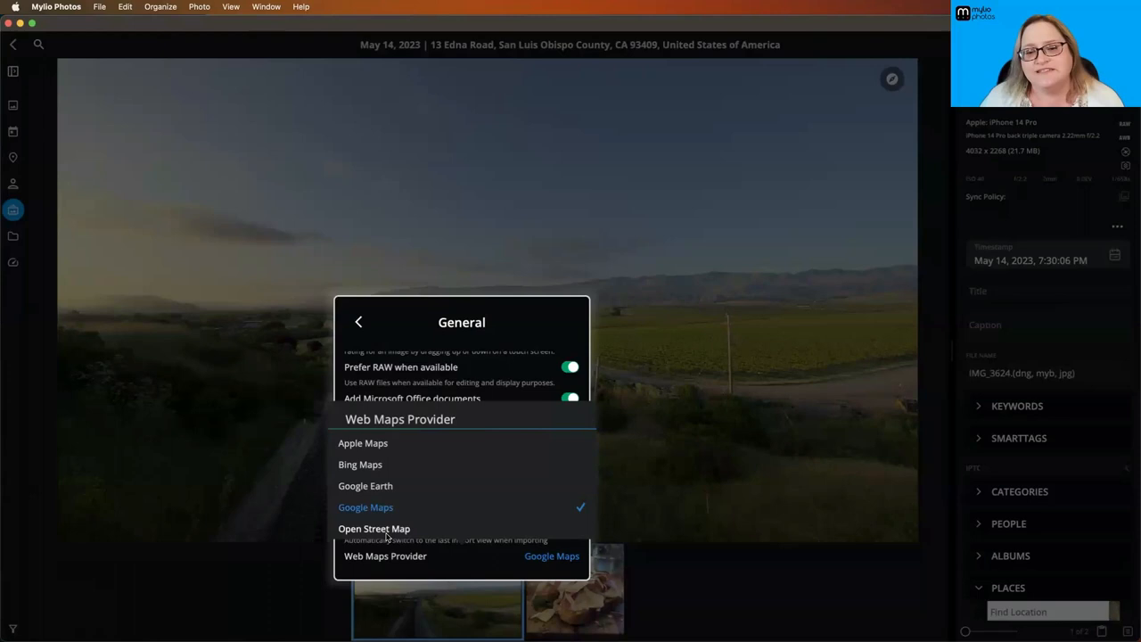
{"action": "mouse_move", "coordinate": [710, 294]}
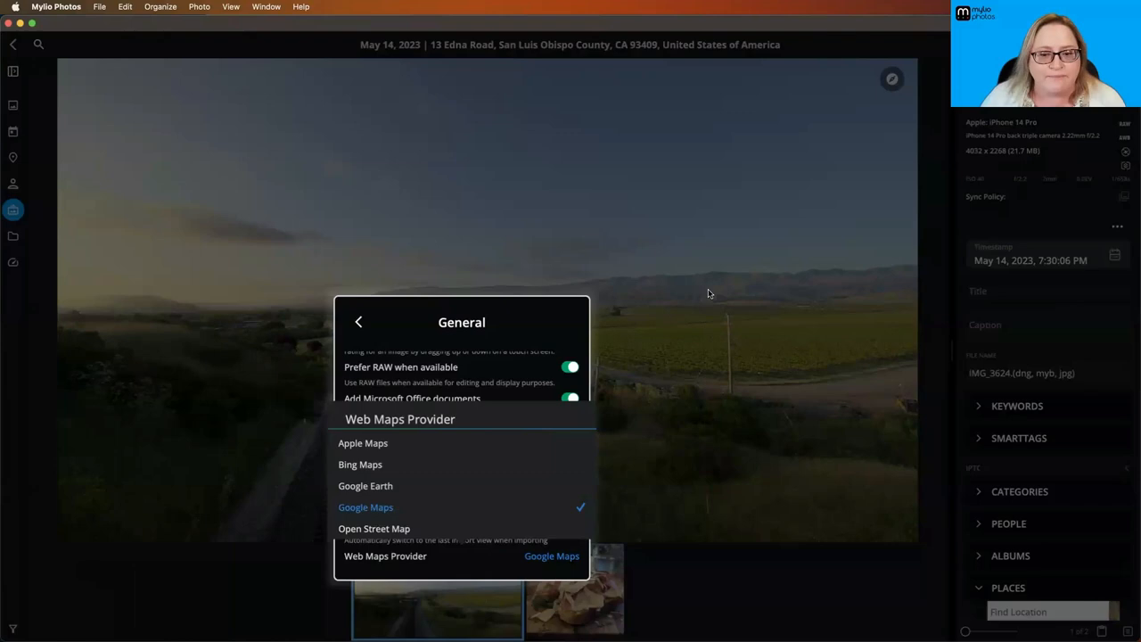
View the Edna Rd pin in Google Maps as satellite imagery
{"action": "left_click", "coordinate": [891, 78]}
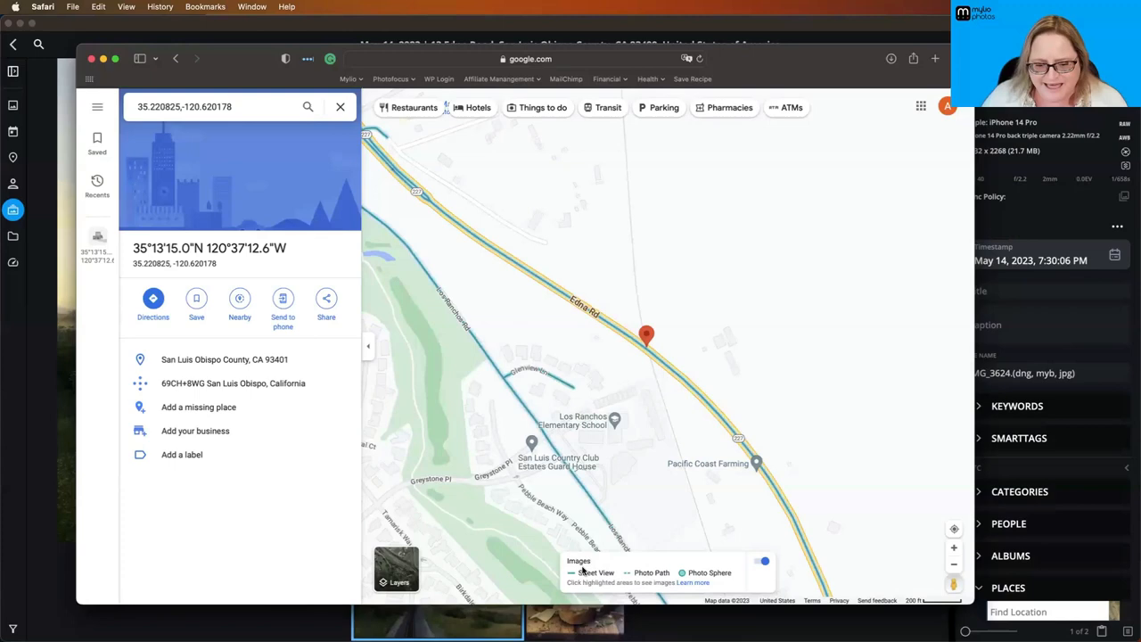
{"action": "left_click", "coordinate": [400, 574]}
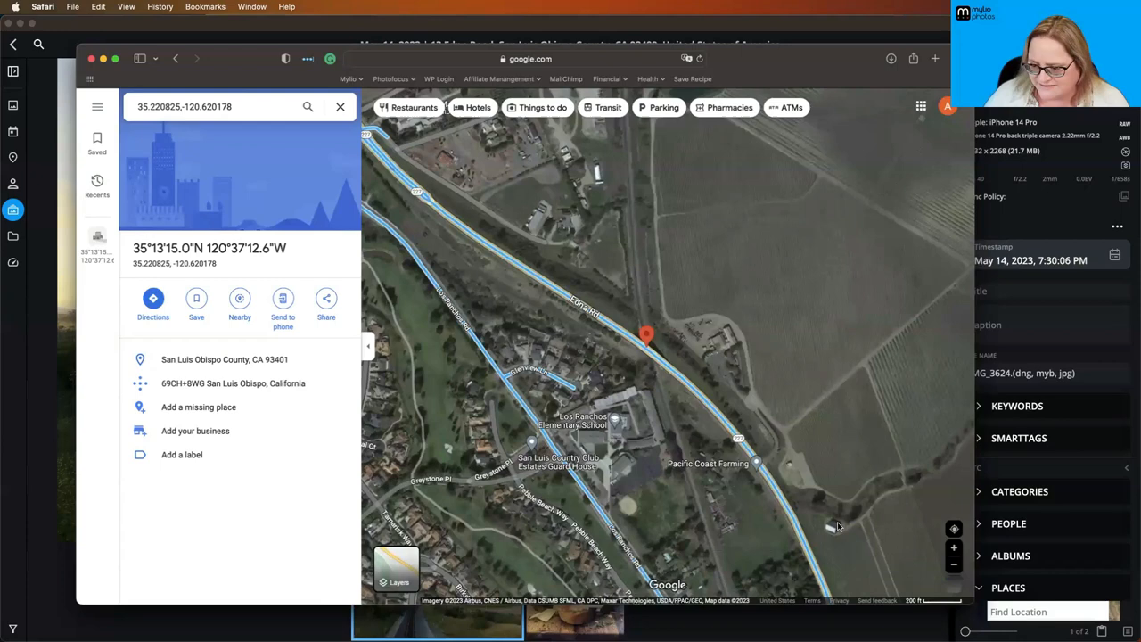
Enter Street View on the Edna Rd overpass and look around toward the railroad tracks
{"action": "left_click", "coordinate": [645, 335]}
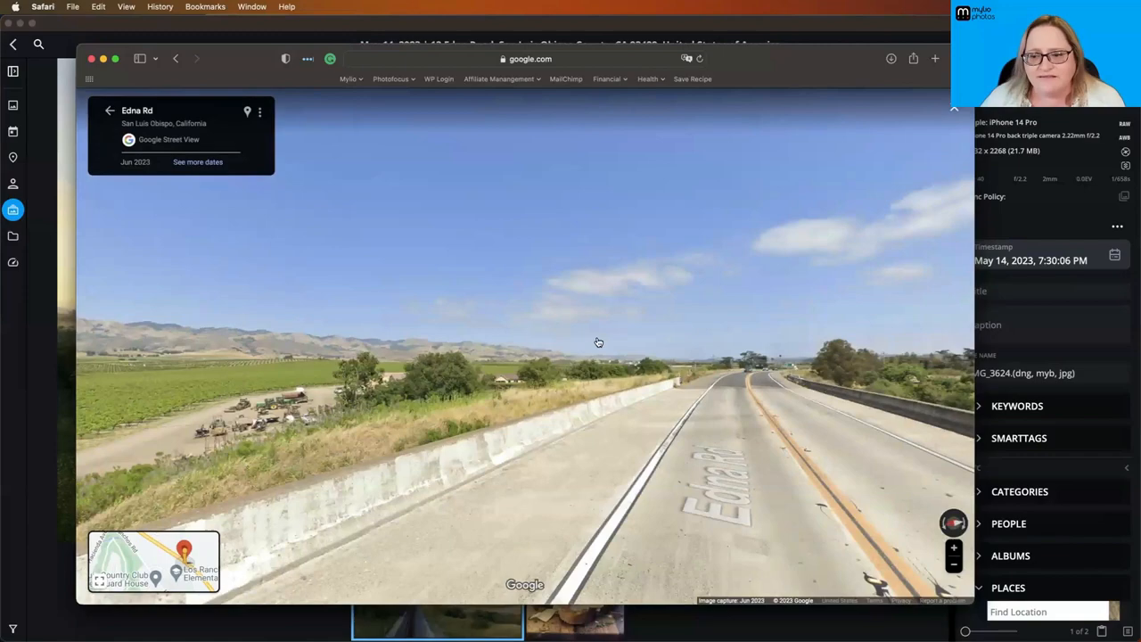
{"action": "left_click", "coordinate": [599, 343]}
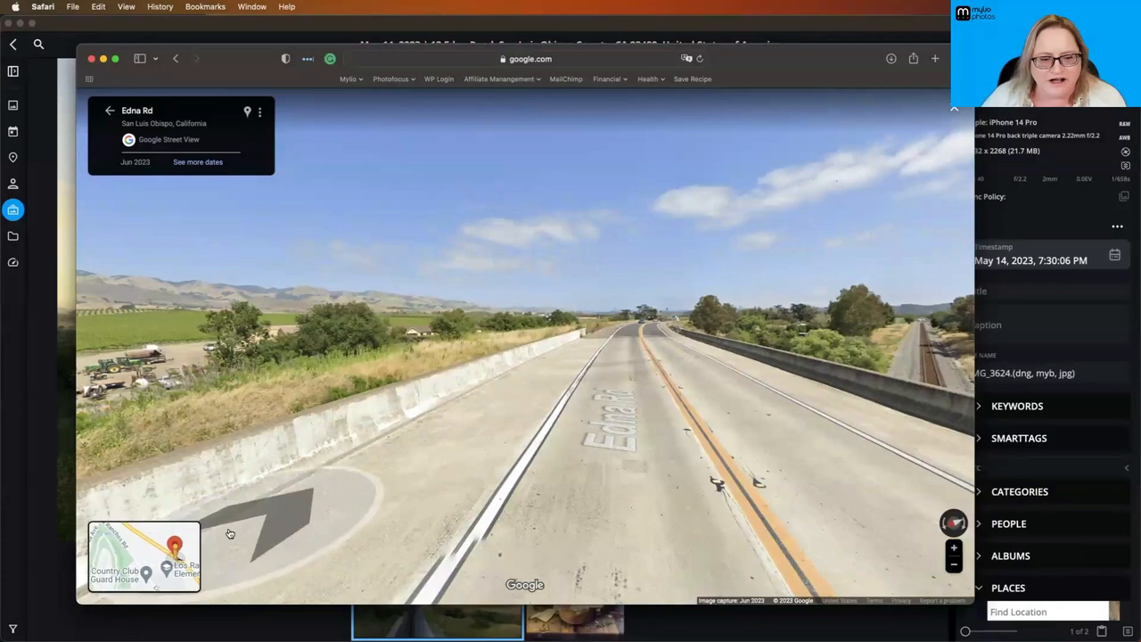
{"action": "left_click", "coordinate": [556, 390]}
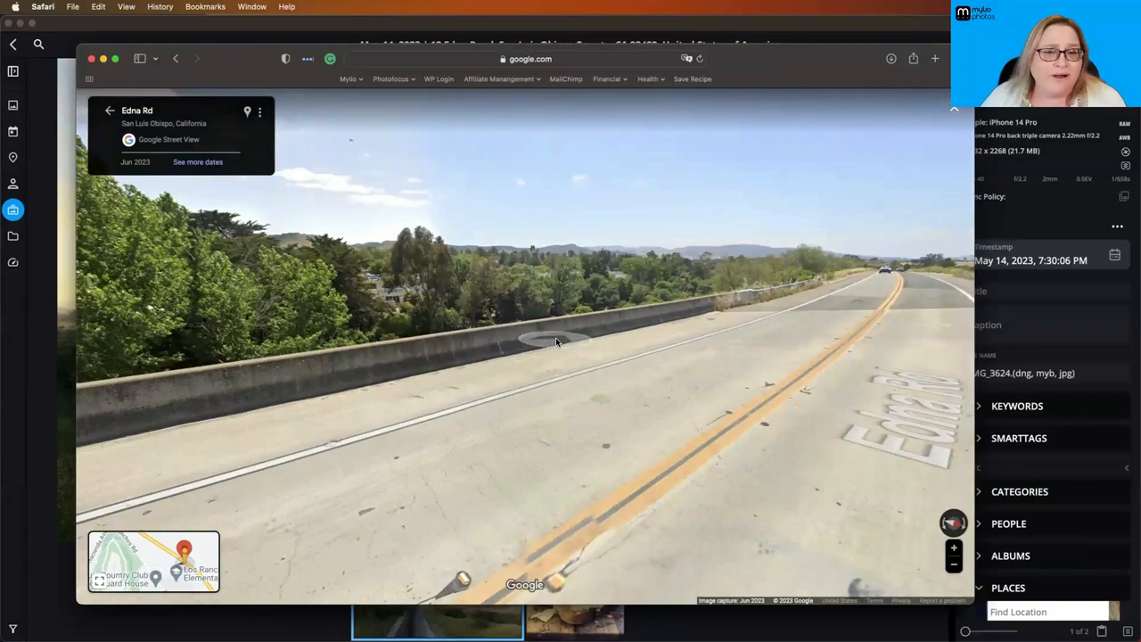
{"action": "left_click", "coordinate": [556, 342]}
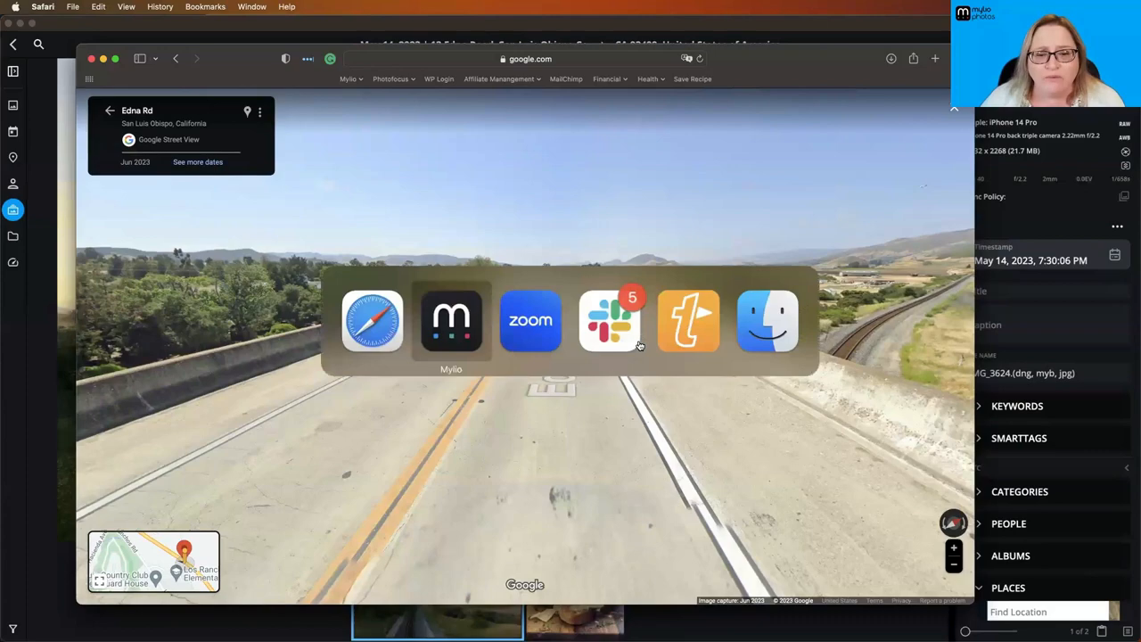
Switch back to Mylio Photos and bring up the Jun 30, 2023 meal photo
{"action": "left_click", "coordinate": [449, 321]}
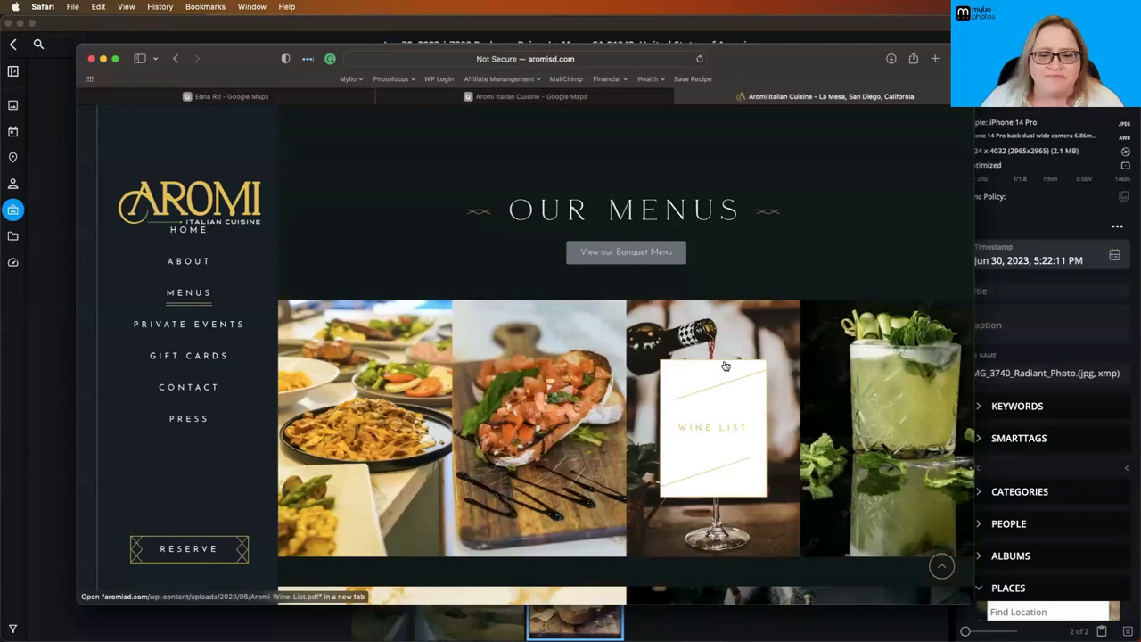
Scroll down the Aromi Italian Cuisine menus page to see more dish photos
{"action": "scroll", "scroll_direction": "down", "scroll_amount": 3}
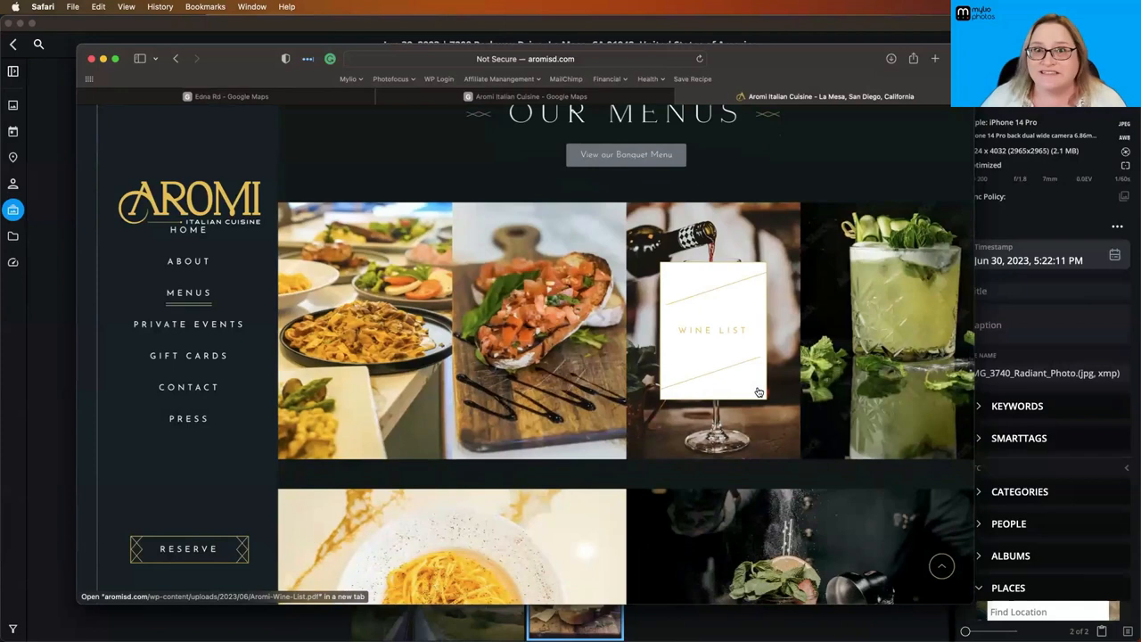
{"action": "mouse_move", "coordinate": [738, 373]}
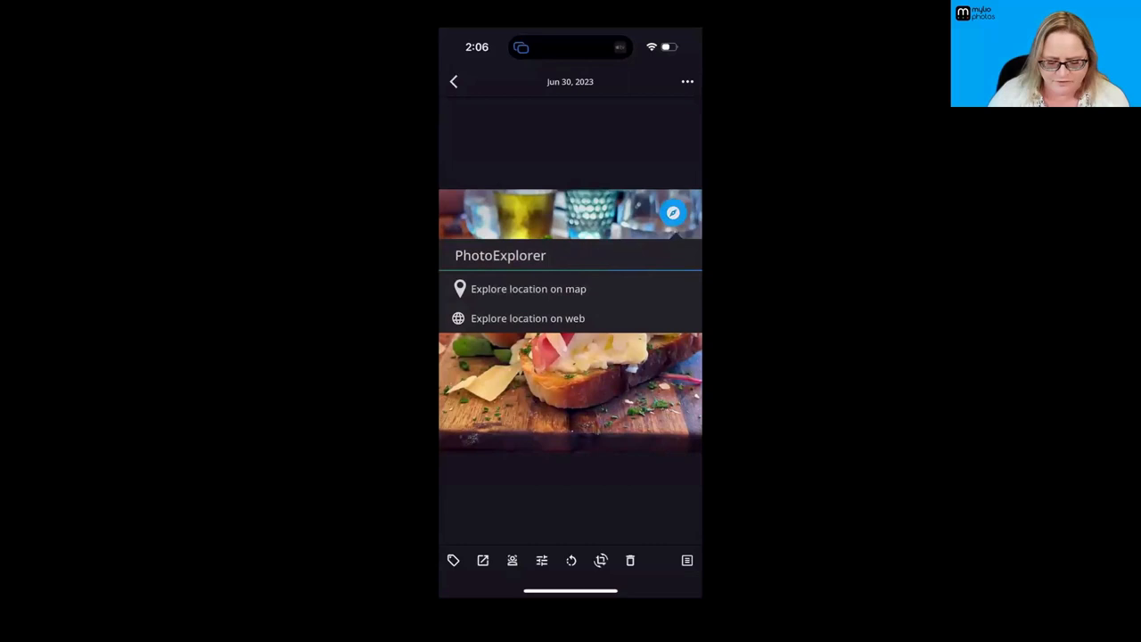
Explore the meal photo's location on a map from the phone's PhotoExplorer sheet
{"action": "left_click", "coordinate": [527, 289]}
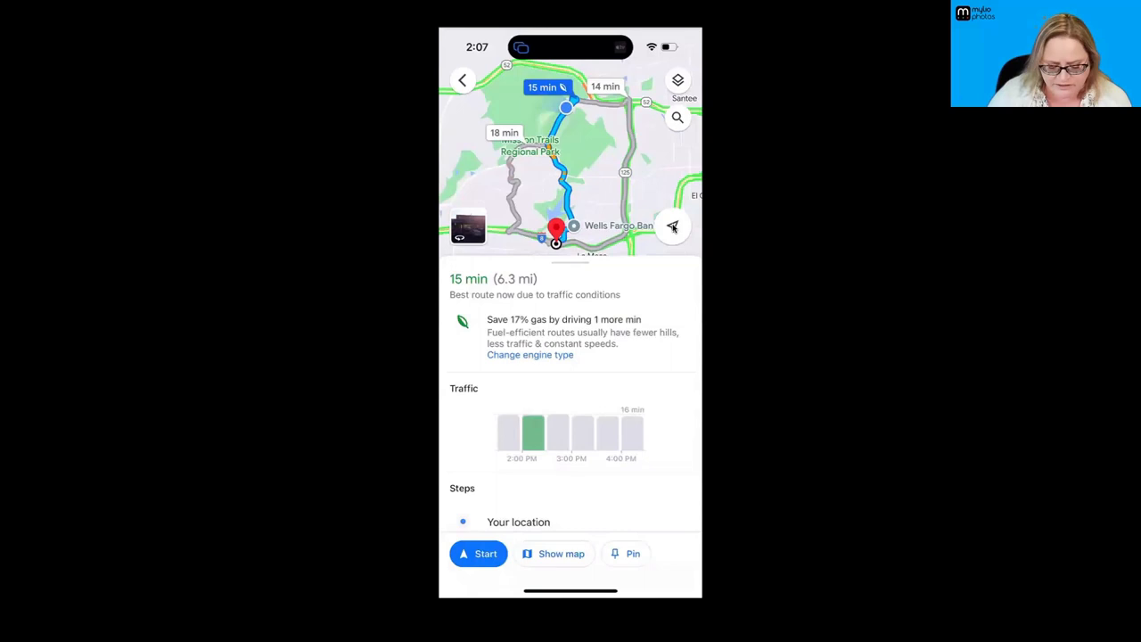
Open the May 14, 2023 railroad photo on the phone and bring up its location options
{"action": "left_click", "coordinate": [467, 225]}
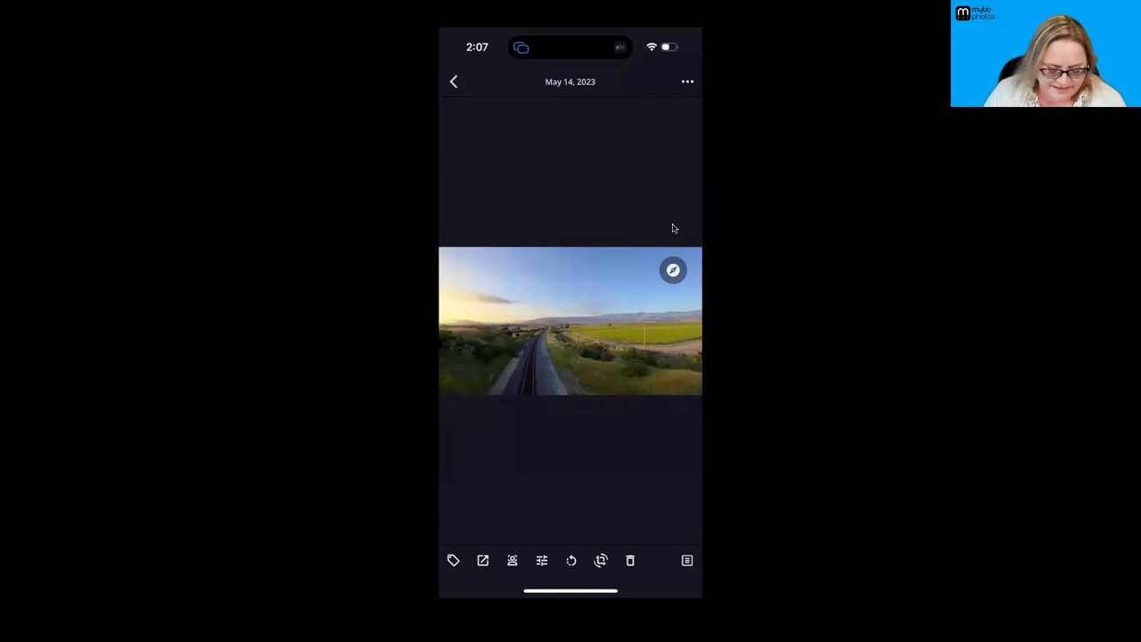
{"action": "left_click", "coordinate": [686, 560]}
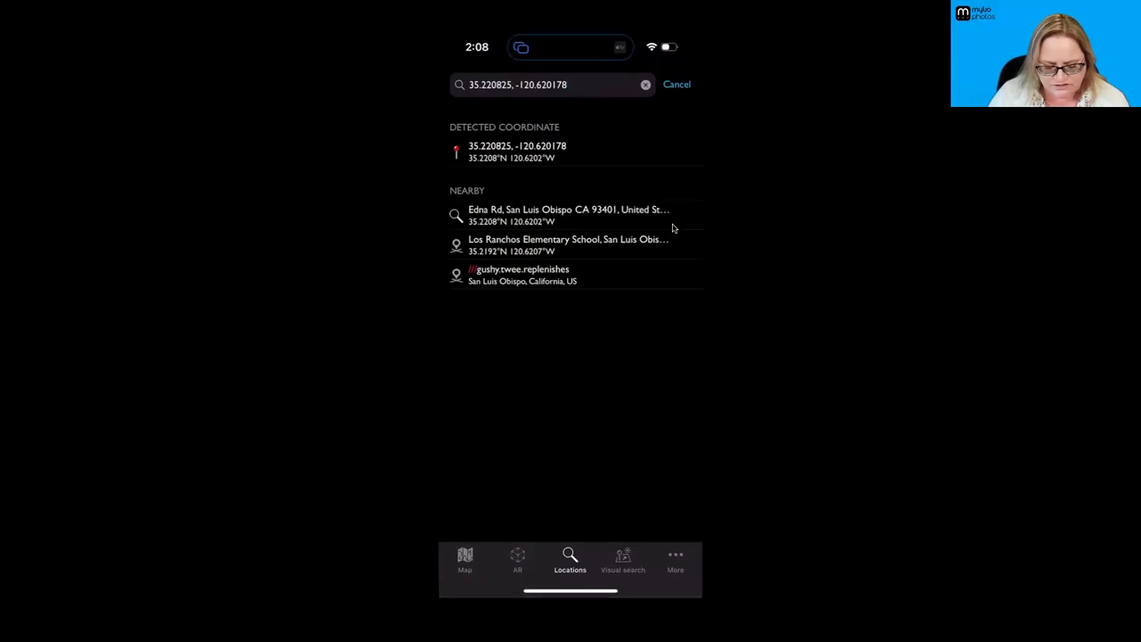
Pick the detected coordinate 35.220825, -120.620178 as the Ephemeris map location near Edna Rd
{"action": "left_click", "coordinate": [517, 151]}
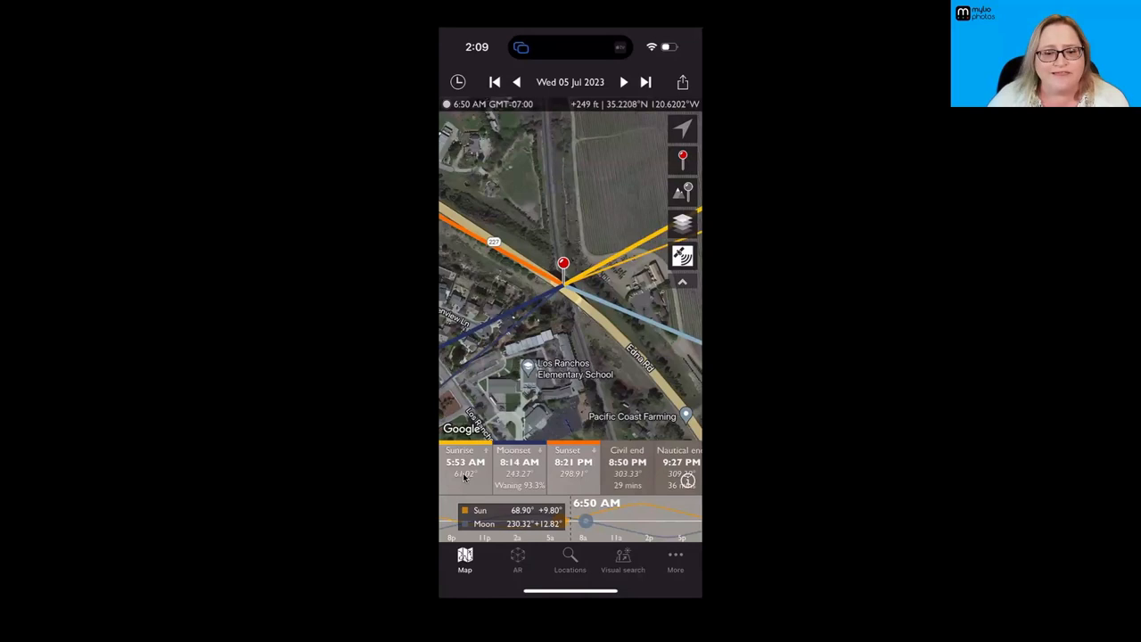
{"action": "mouse_move", "coordinate": [485, 218]}
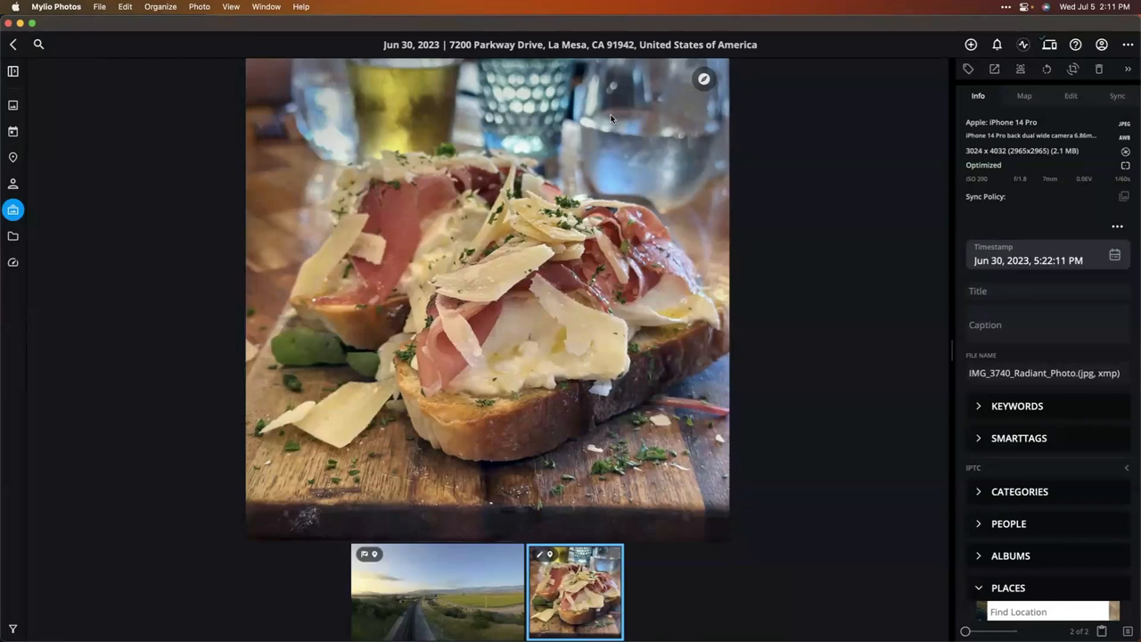
{"action": "mouse_move", "coordinate": [850, 244]}
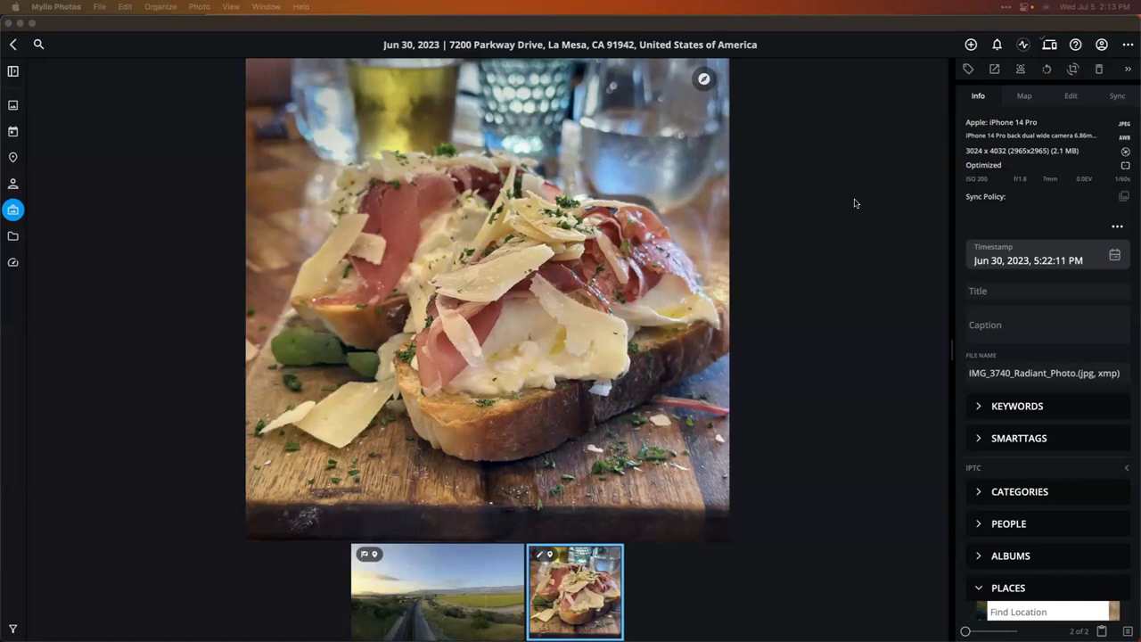
{"action": "mouse_move", "coordinate": [800, 204]}
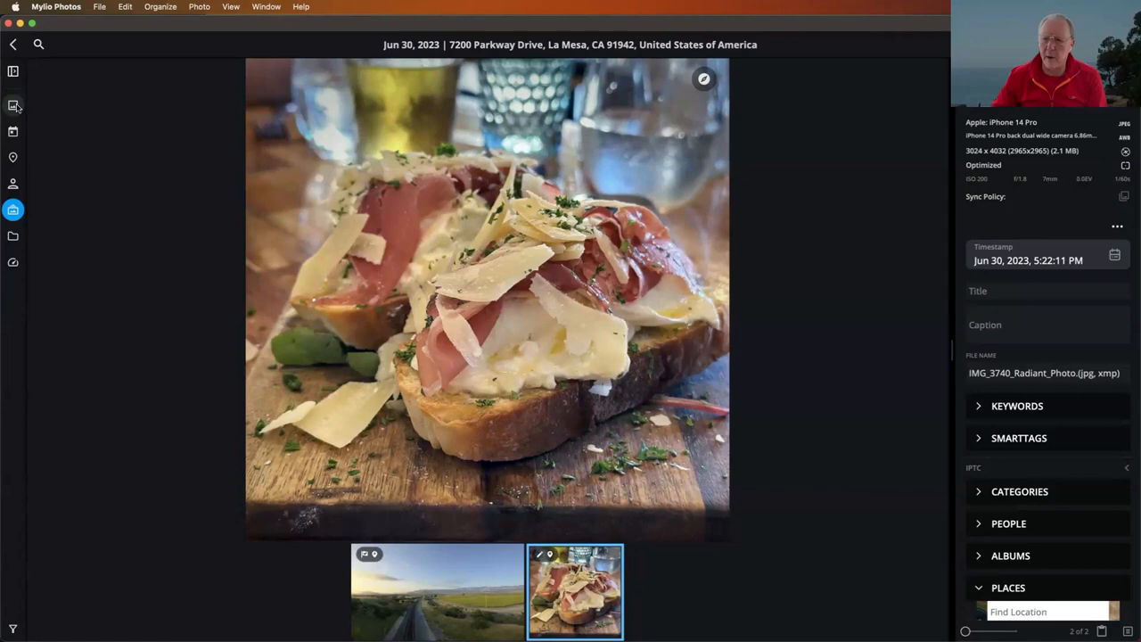
Switch back to the All Photos view so the filmstrip shows the entire library
{"action": "left_click", "coordinate": [14, 105]}
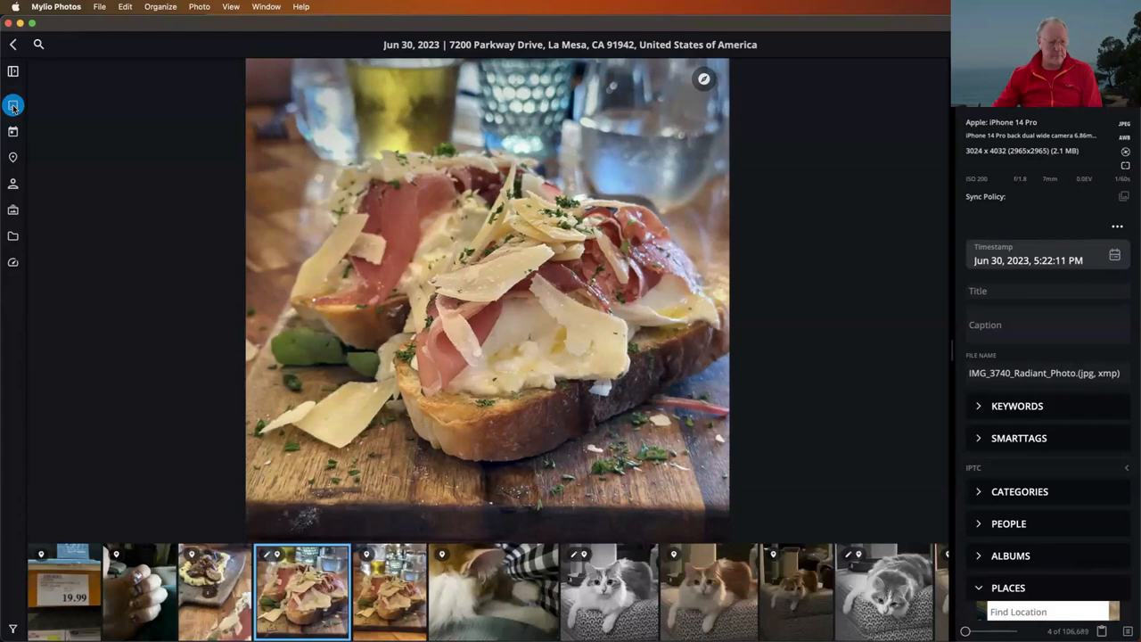
From the All Photos grid, view the flying egret photo at full size
{"action": "left_click", "coordinate": [13, 105]}
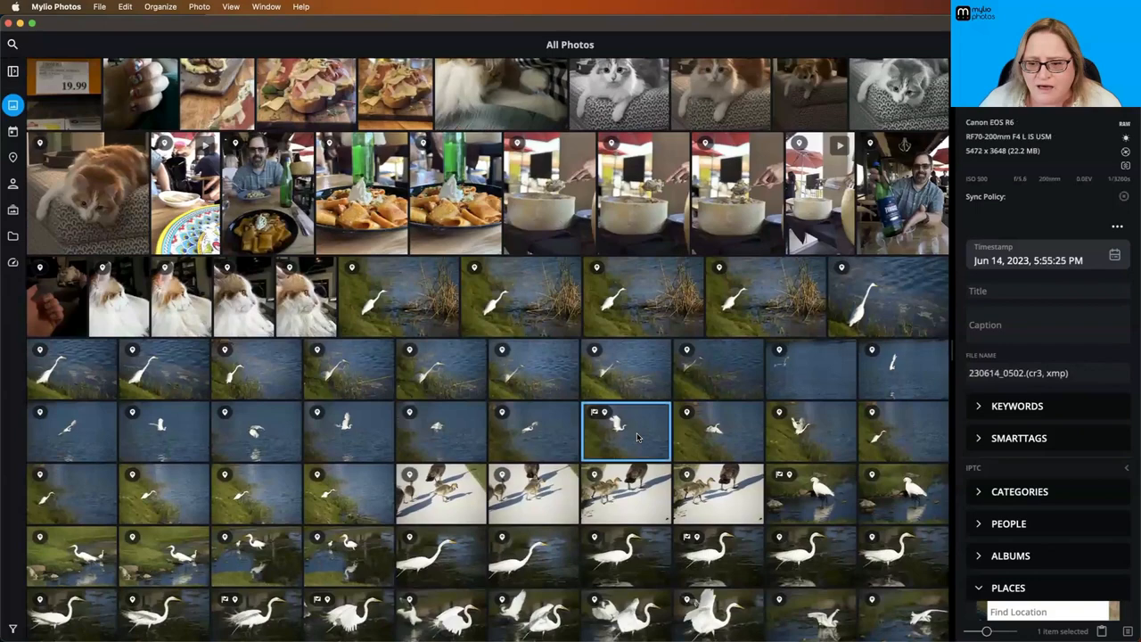
{"action": "double_click", "coordinate": [624, 433]}
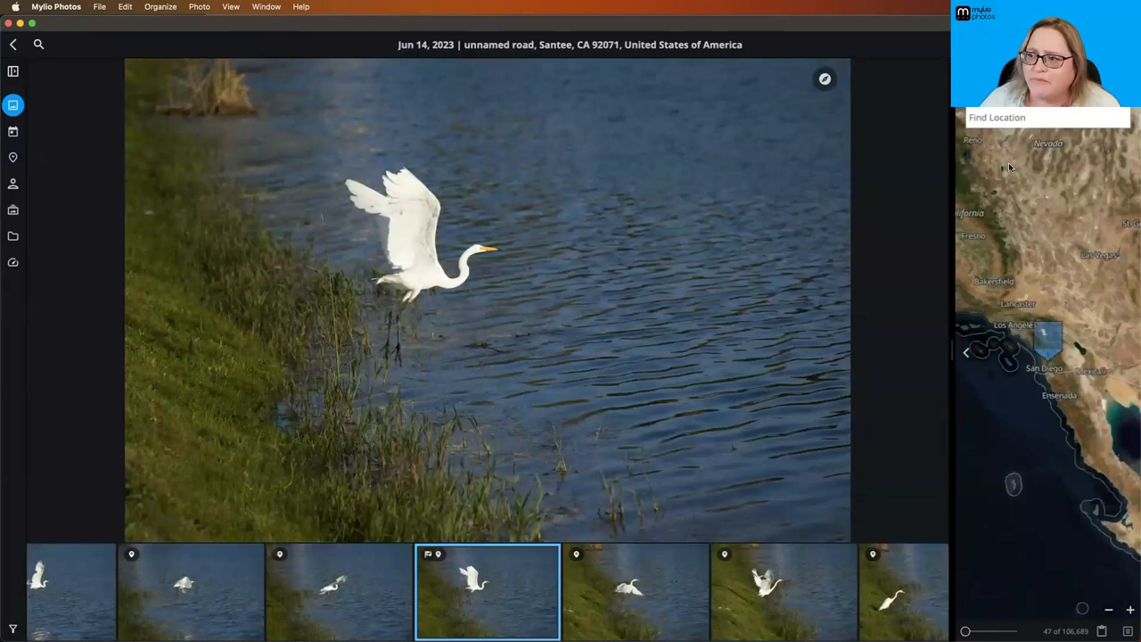
Search for 'santee lakes' and 'santee, ca', then show the side map for the egret photo
{"action": "type", "text": "santee lakes"}
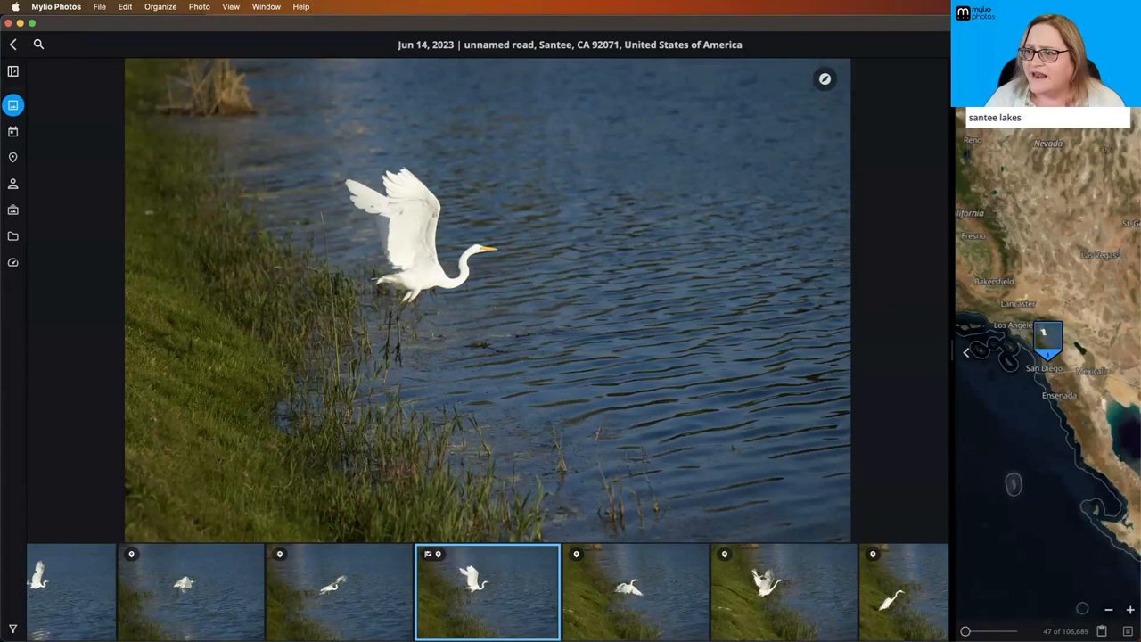
{"action": "left_click", "coordinate": [1025, 118]}
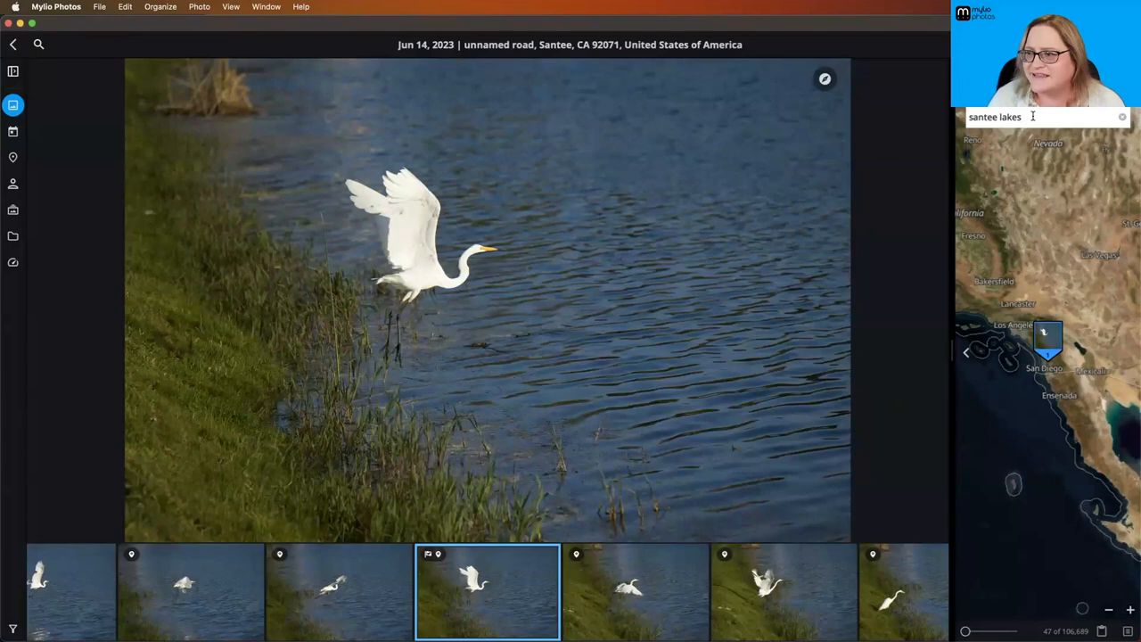
{"action": "type", "text": "santee, ca"}
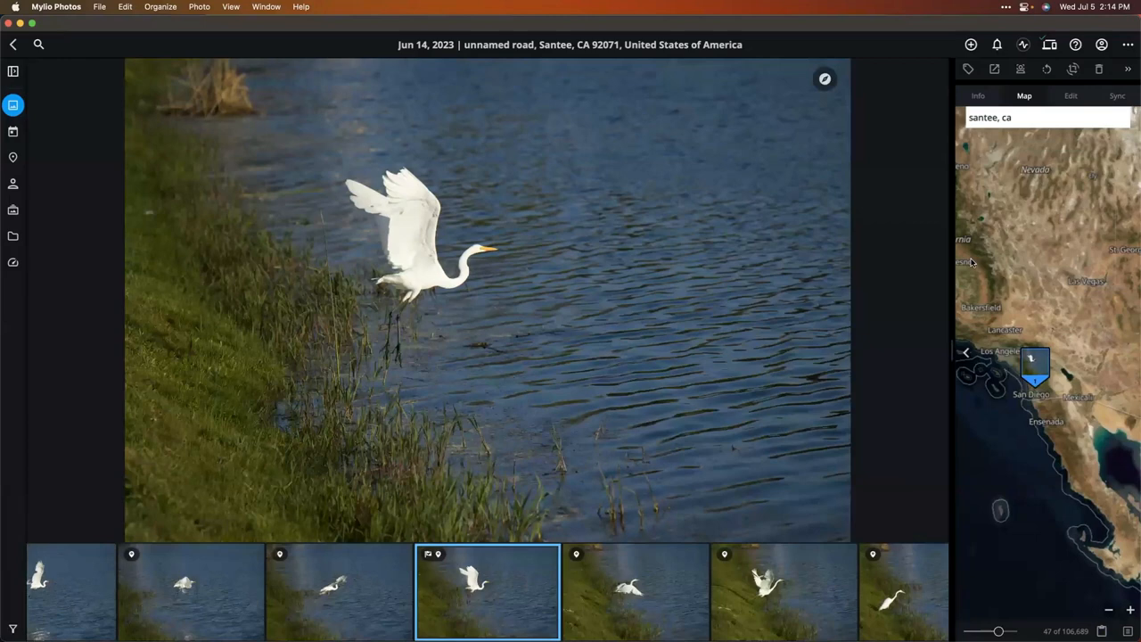
{"action": "mouse_move", "coordinate": [916, 267]}
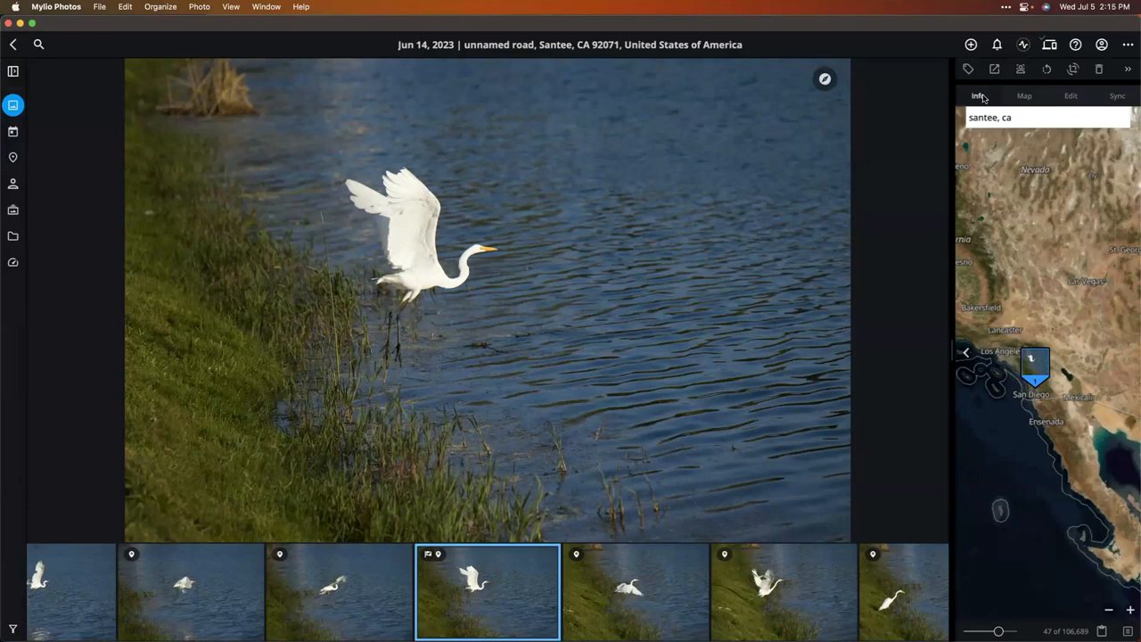
{"action": "left_click", "coordinate": [980, 97]}
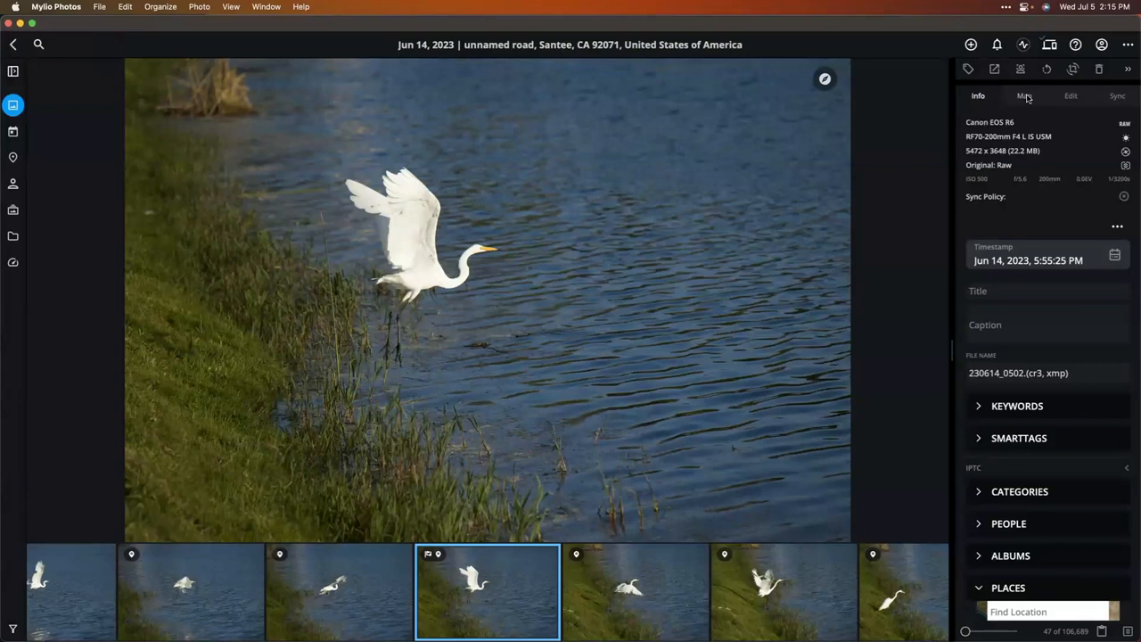
{"action": "left_click", "coordinate": [1023, 96]}
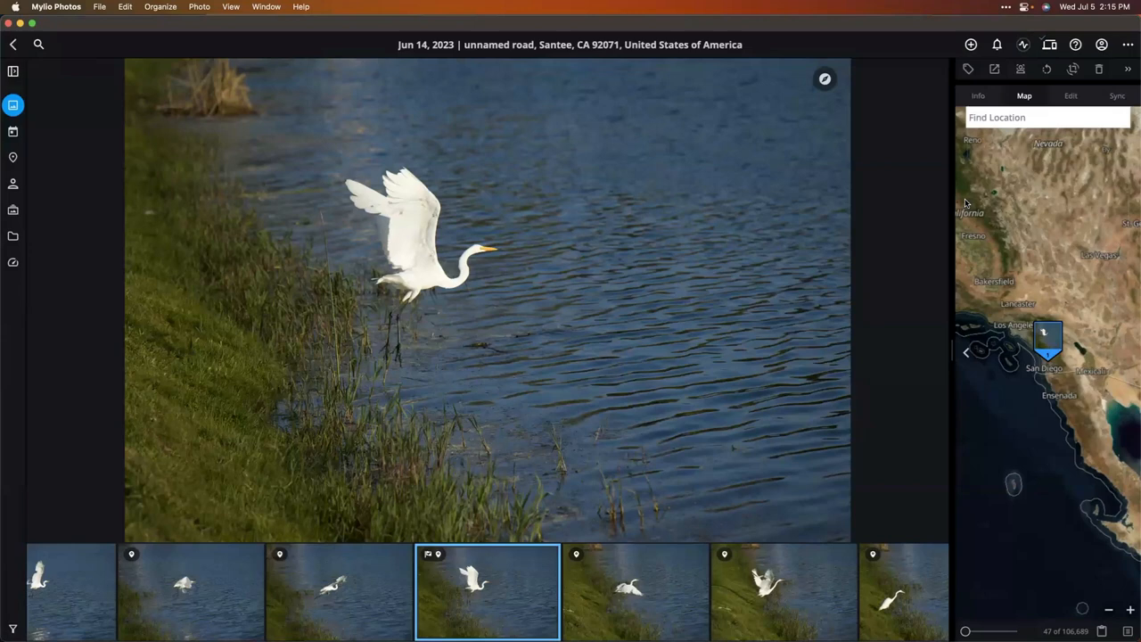
{"action": "mouse_move", "coordinate": [906, 239]}
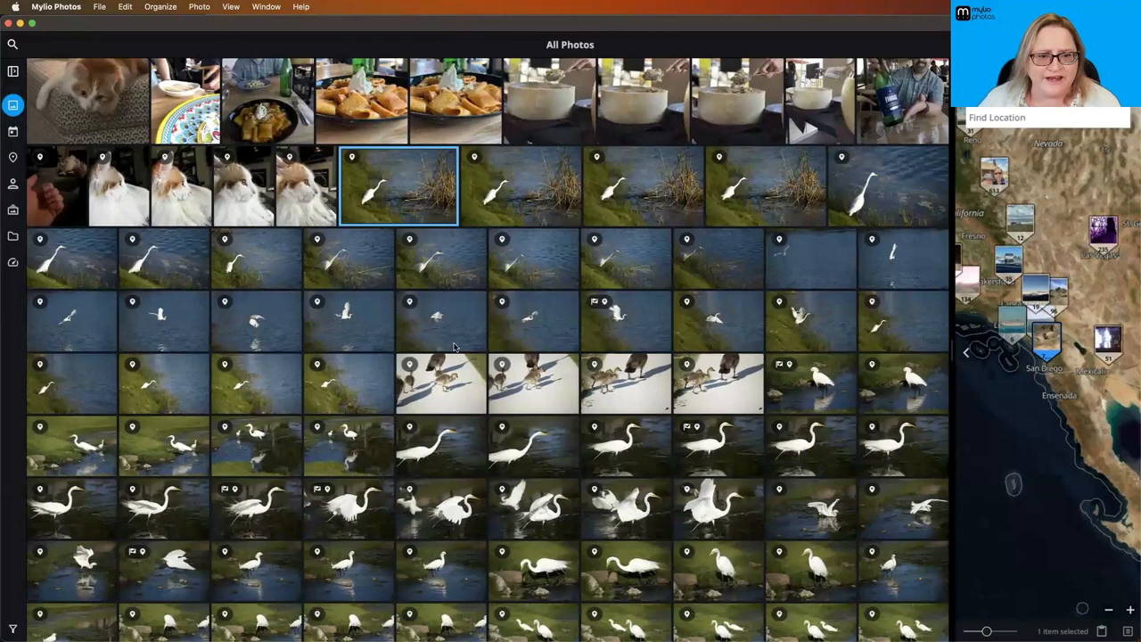
Scroll the library grid down and back up to review the selected lake photos
{"action": "scroll", "scroll_direction": "down", "scroll_amount": 3}
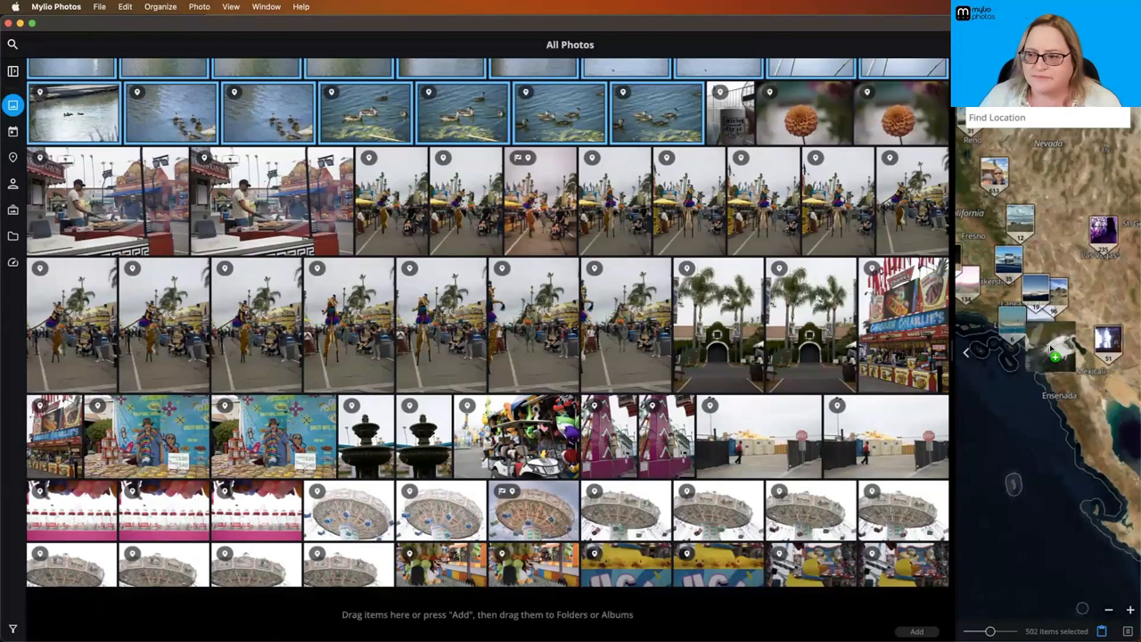
{"action": "scroll", "scroll_direction": "up", "scroll_amount": 3}
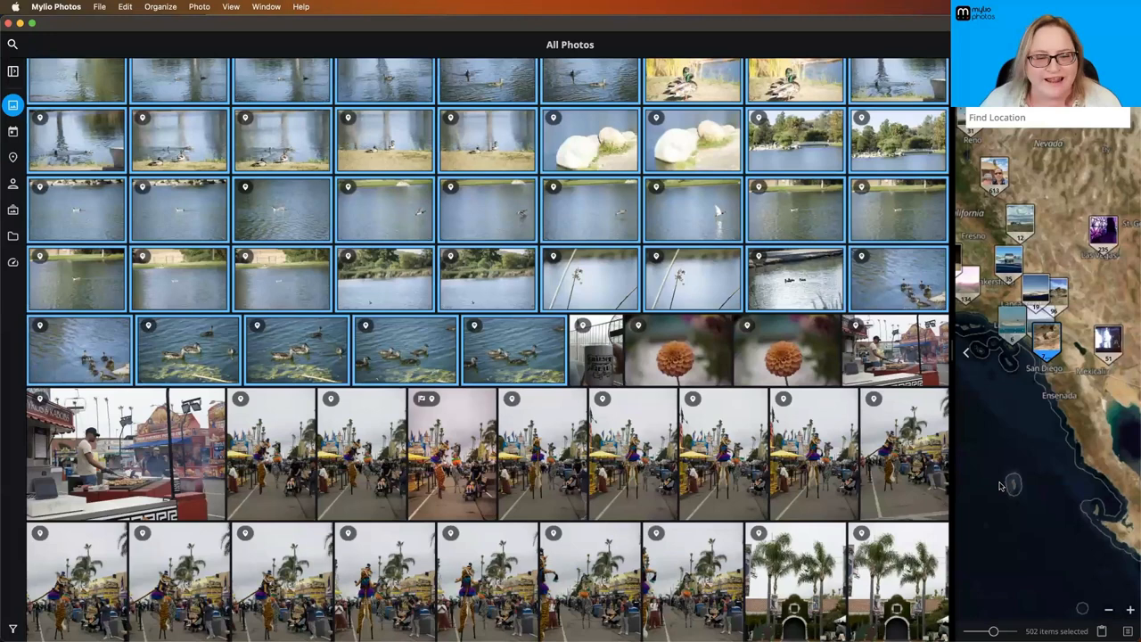
{"action": "mouse_move", "coordinate": [984, 510]}
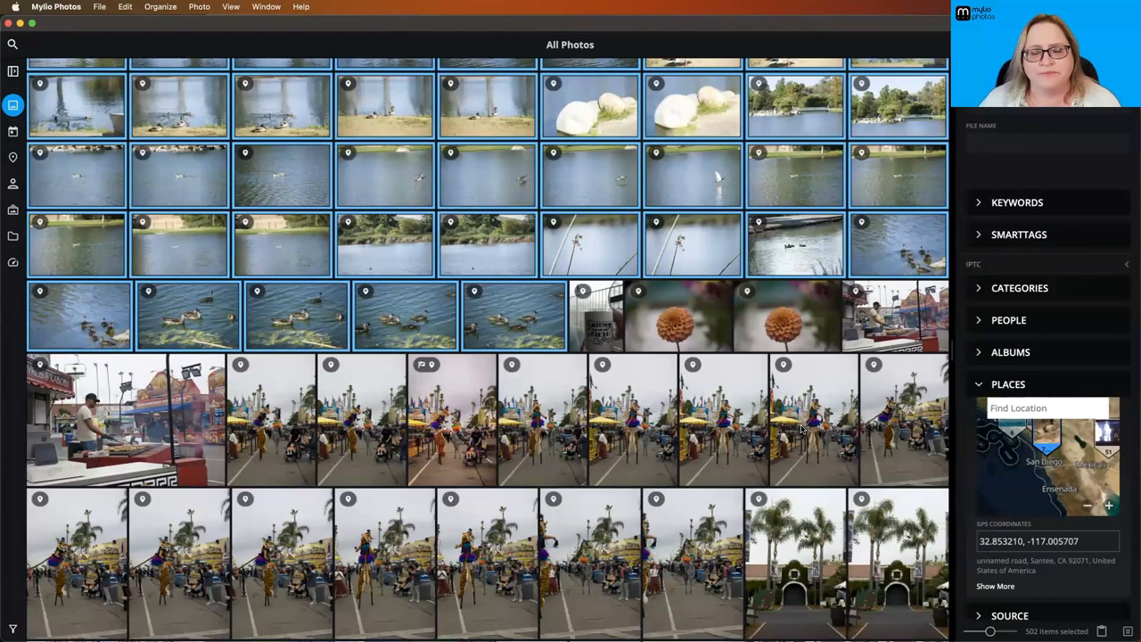
{"action": "mouse_move", "coordinate": [595, 322]}
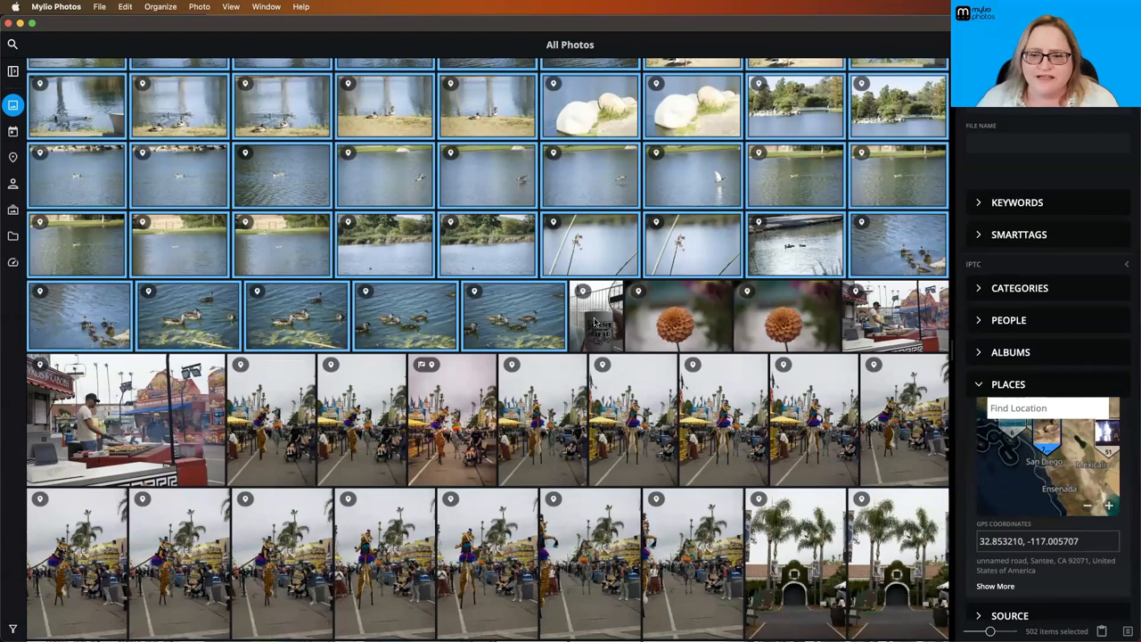
On the media map, show the four San Luis Obispo County photos and view details of the second landscape
{"action": "left_click", "coordinate": [596, 318]}
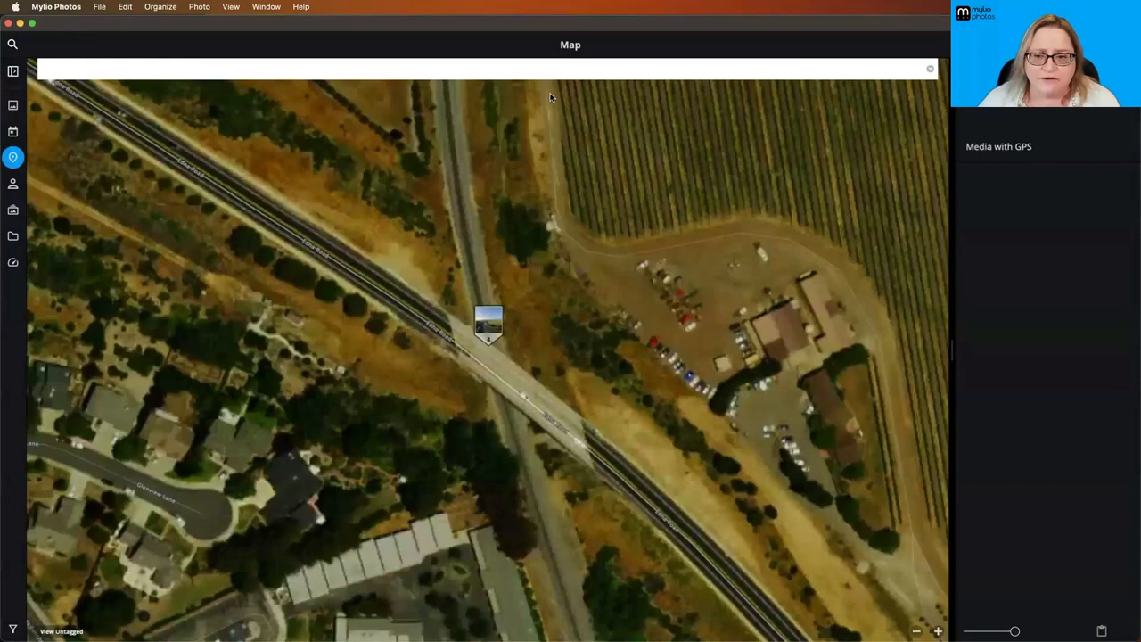
{"action": "left_click", "coordinate": [14, 43]}
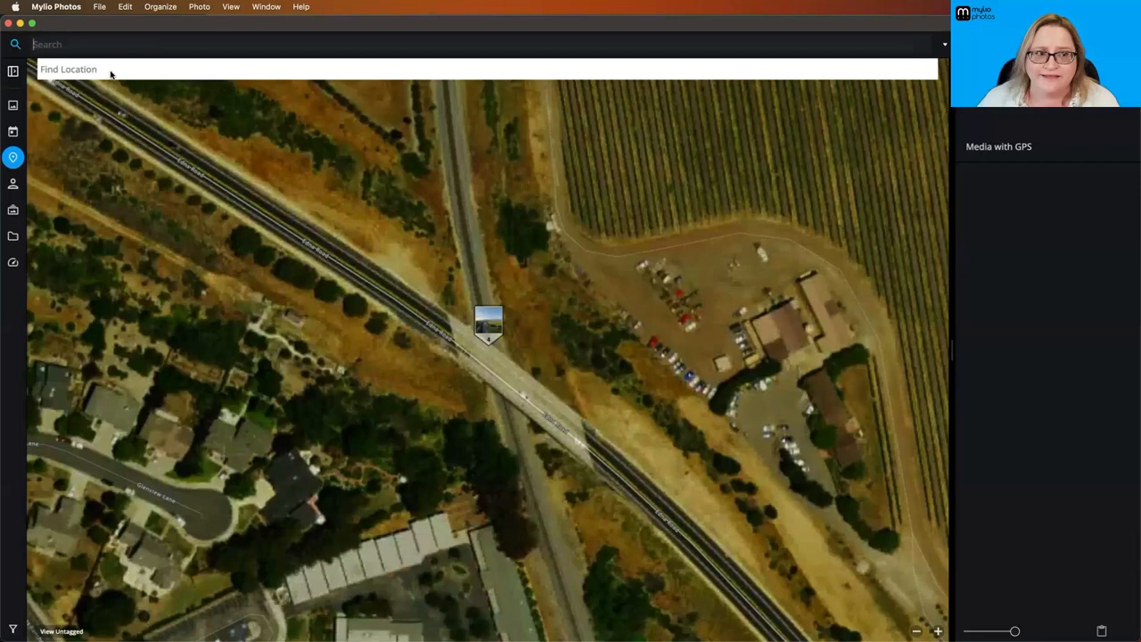
{"action": "left_click", "coordinate": [488, 325]}
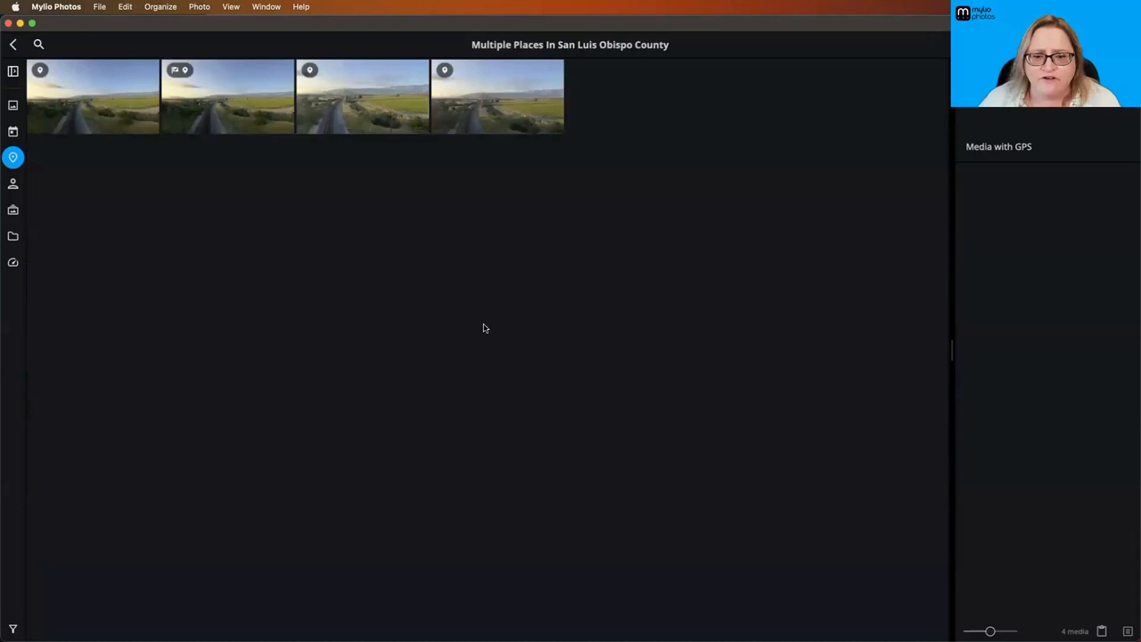
{"action": "left_click", "coordinate": [229, 96]}
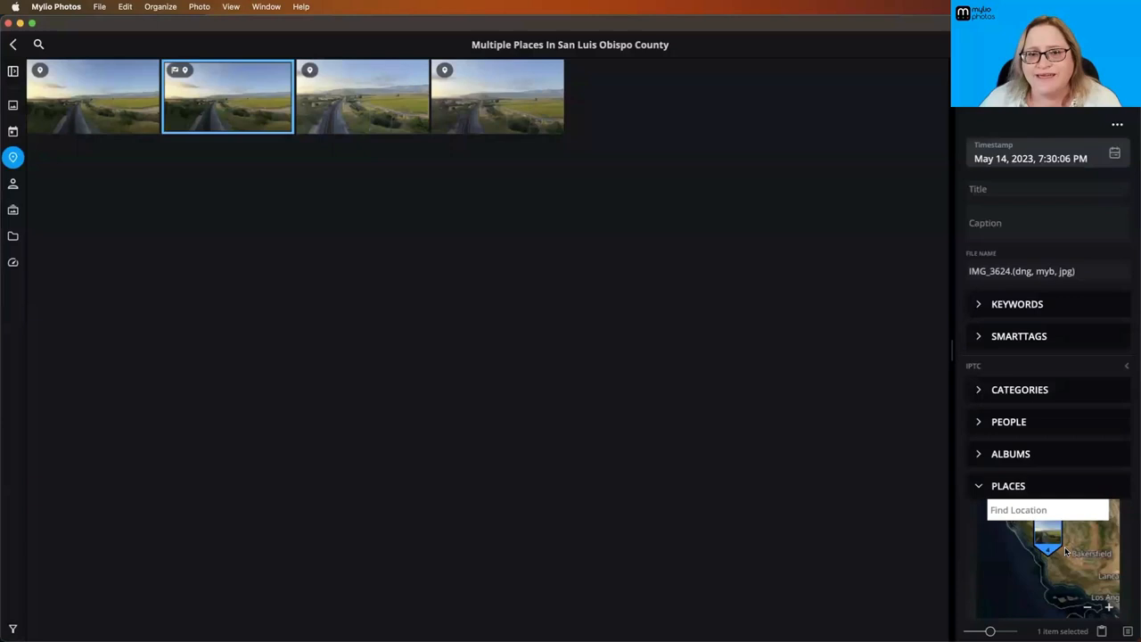
{"action": "mouse_move", "coordinate": [745, 364]}
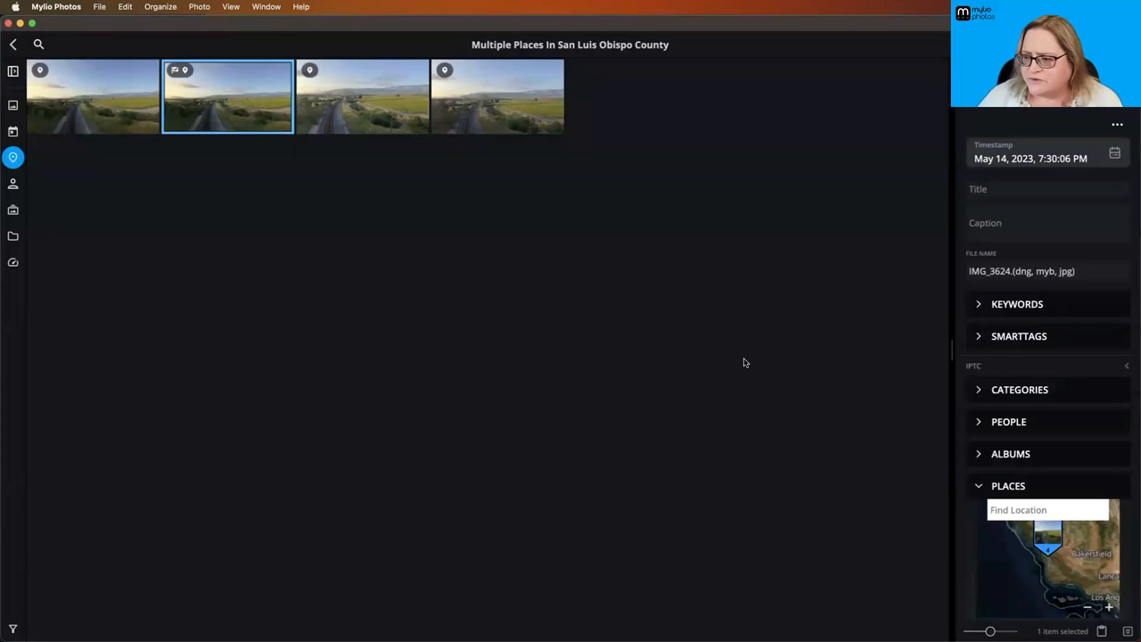
Return to the full map and enter 'san luis obispo, ca' in the Find Location search
{"action": "left_click", "coordinate": [12, 72]}
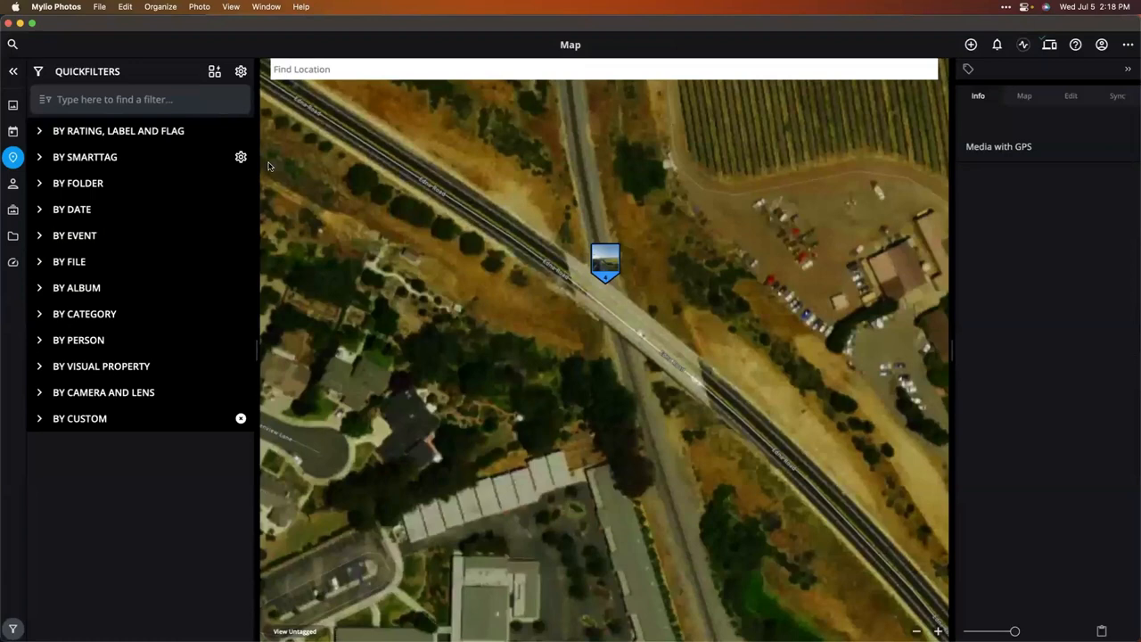
{"action": "left_click", "coordinate": [12, 72]}
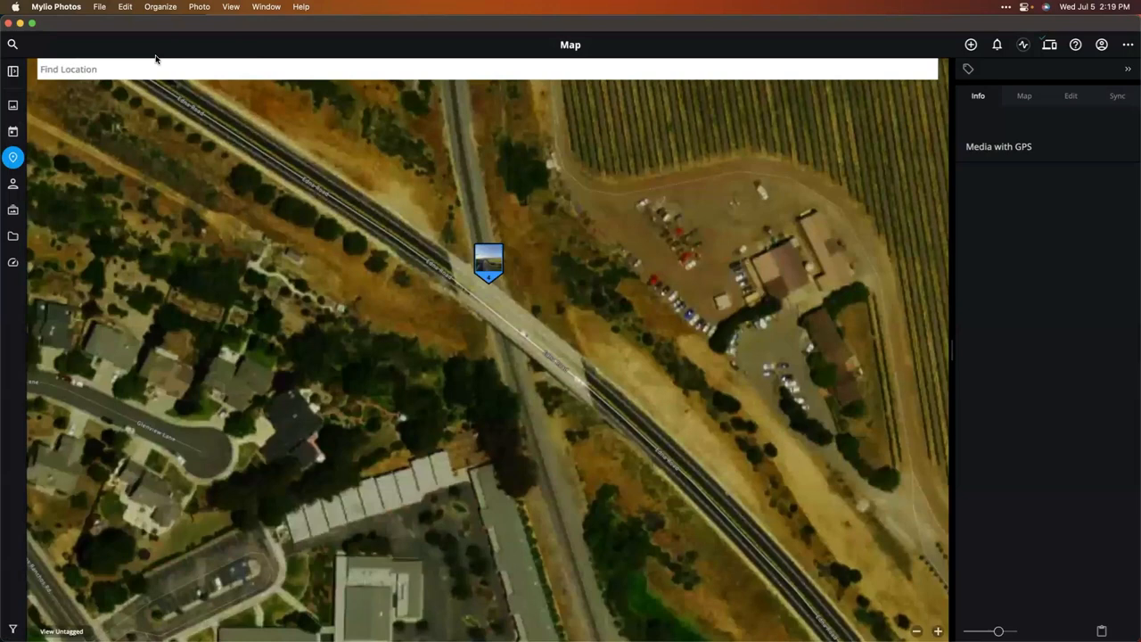
{"action": "type", "text": "san luis obispo, c"}
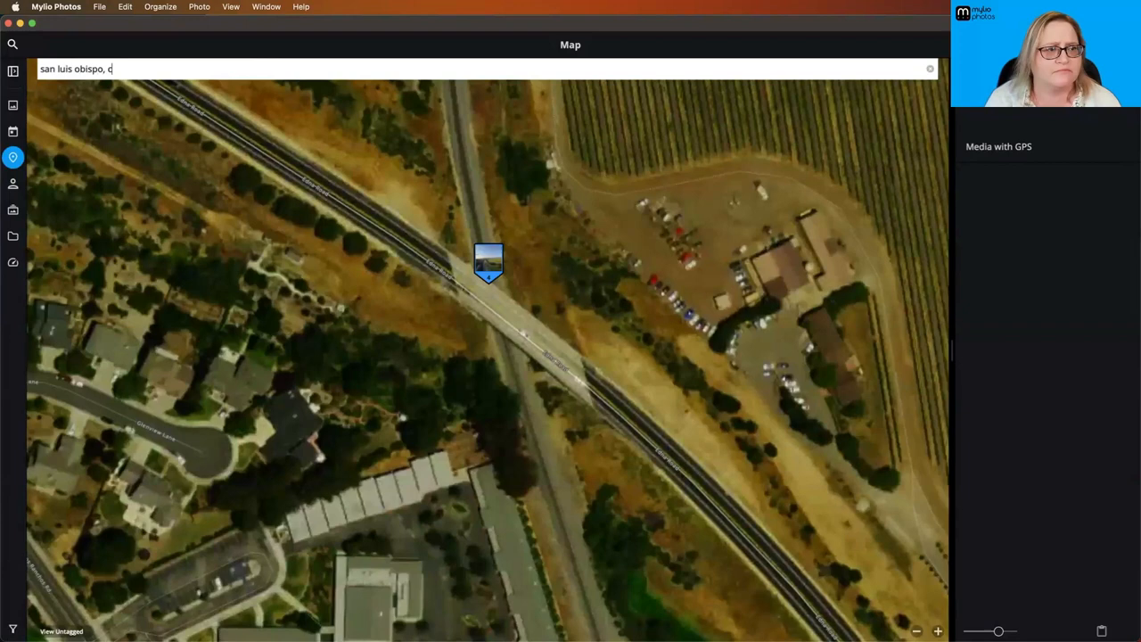
{"action": "type", "text": "a"}
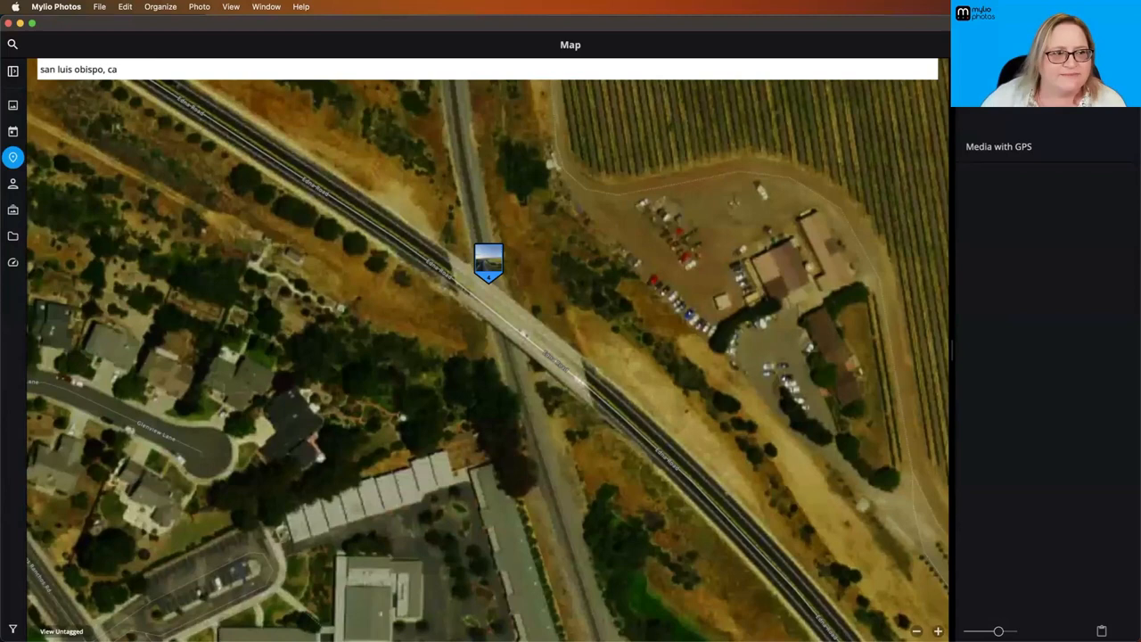
{"action": "mouse_move", "coordinate": [362, 231]}
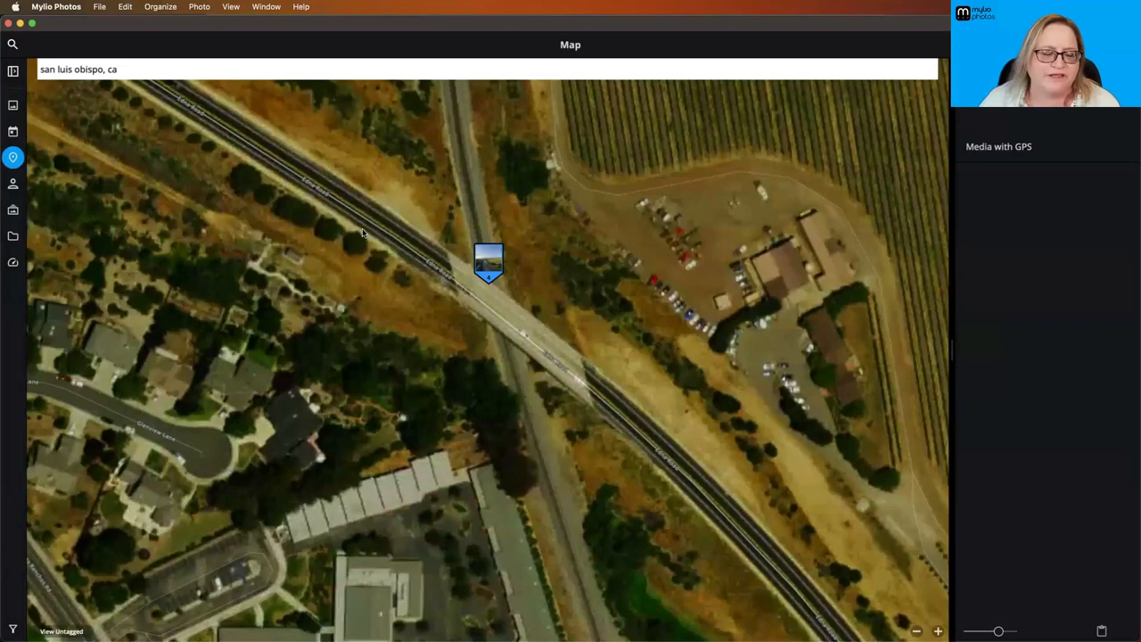